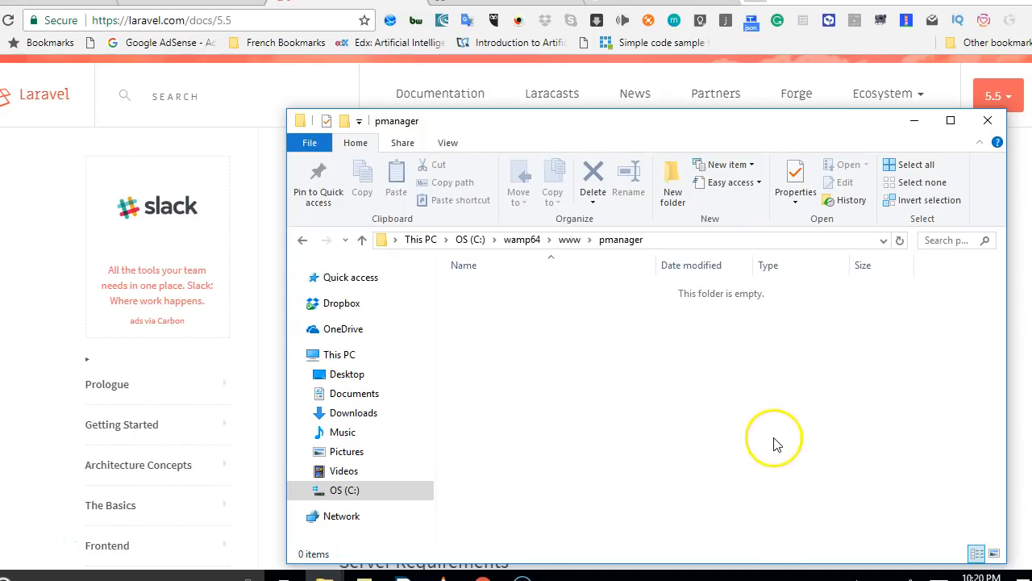
{"action": "mouse_move", "coordinate": [805, 552]}
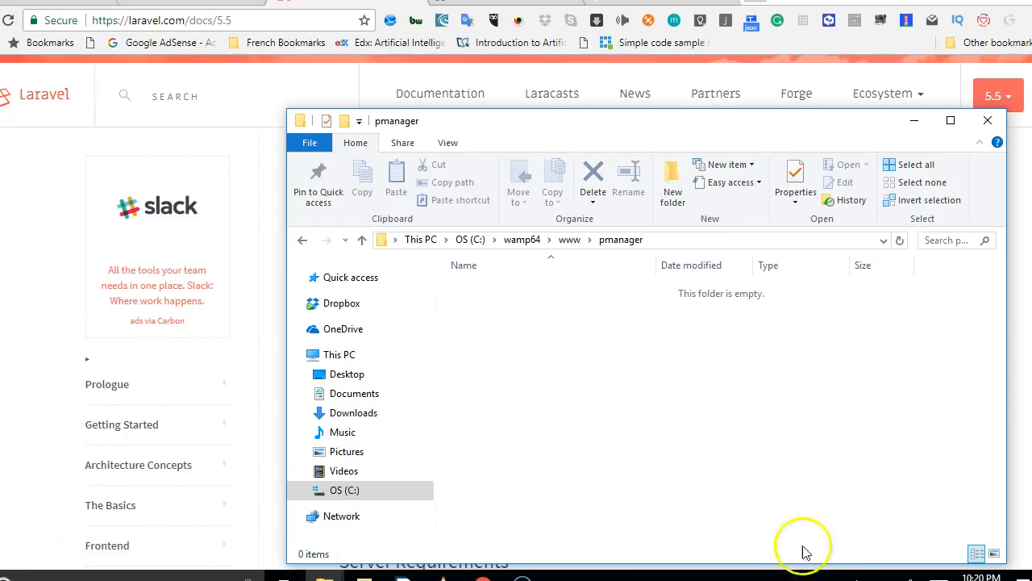
{"action": "mouse_move", "coordinate": [611, 335]}
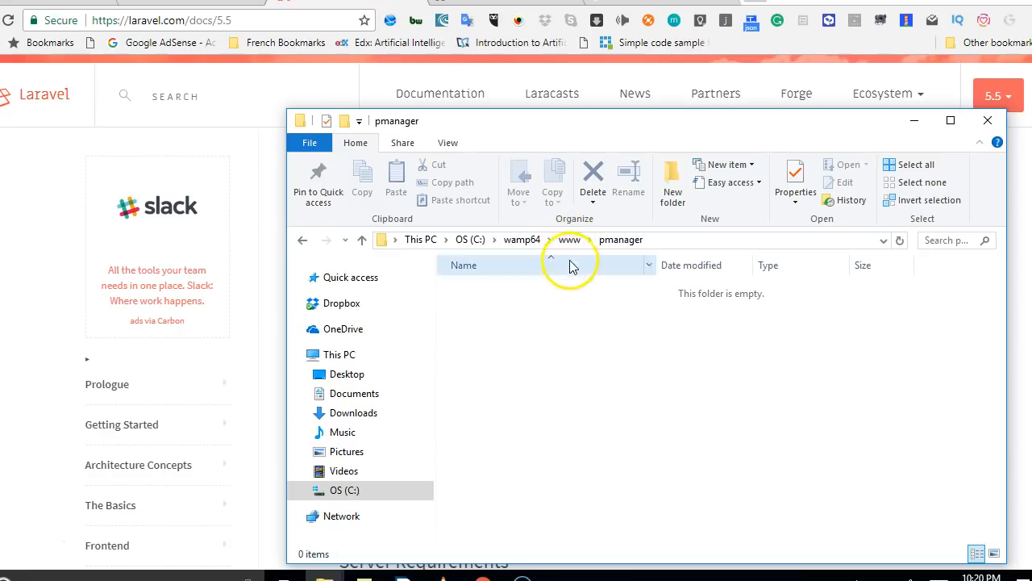
{"action": "mouse_move", "coordinate": [585, 313]}
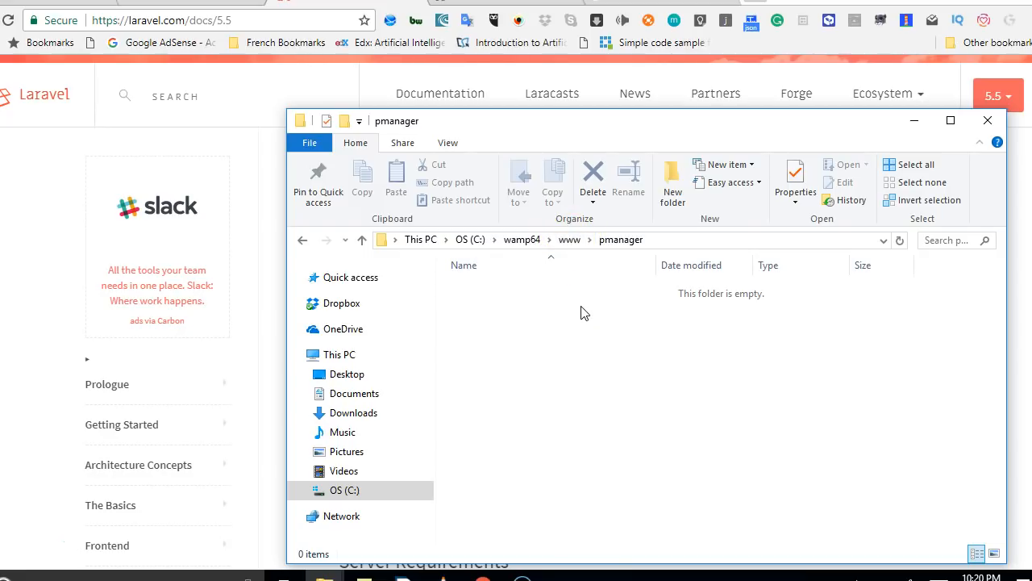
Step: From WampServer's tray menu, browse to the www directory and enter the pmanager folder
{"action": "left_click", "coordinate": [807, 555]}
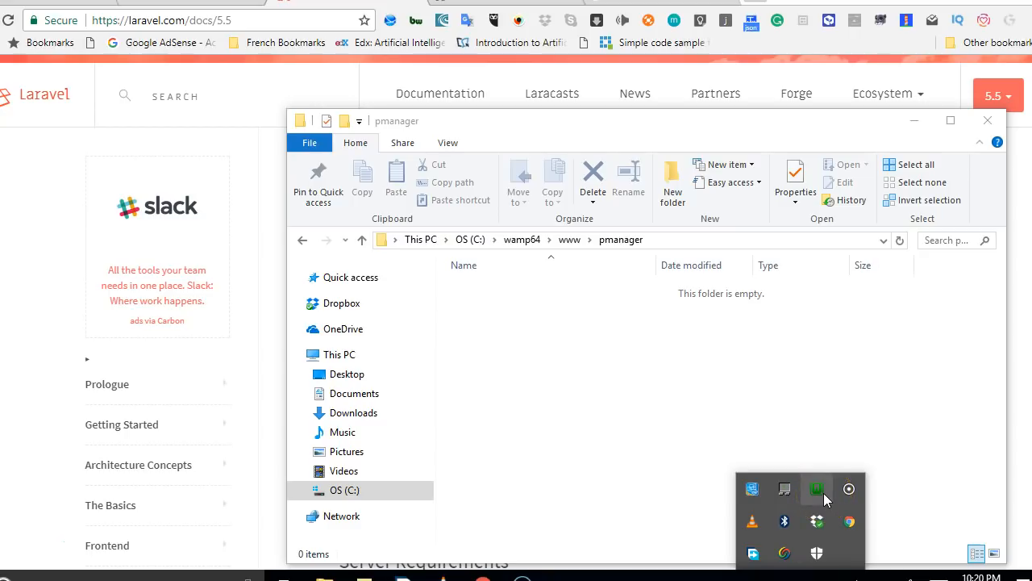
{"action": "left_click", "coordinate": [816, 489]}
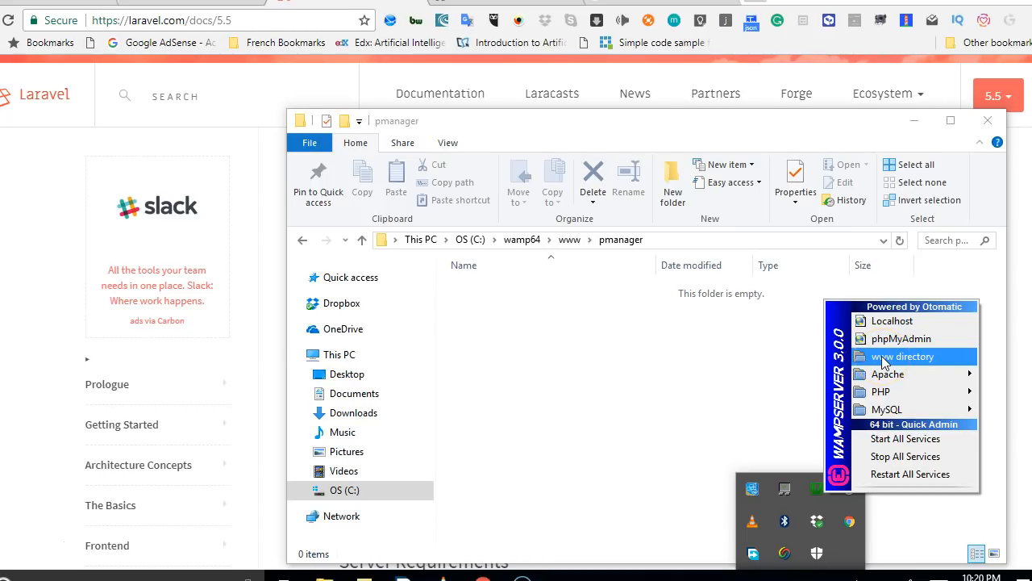
{"action": "left_click", "coordinate": [902, 357]}
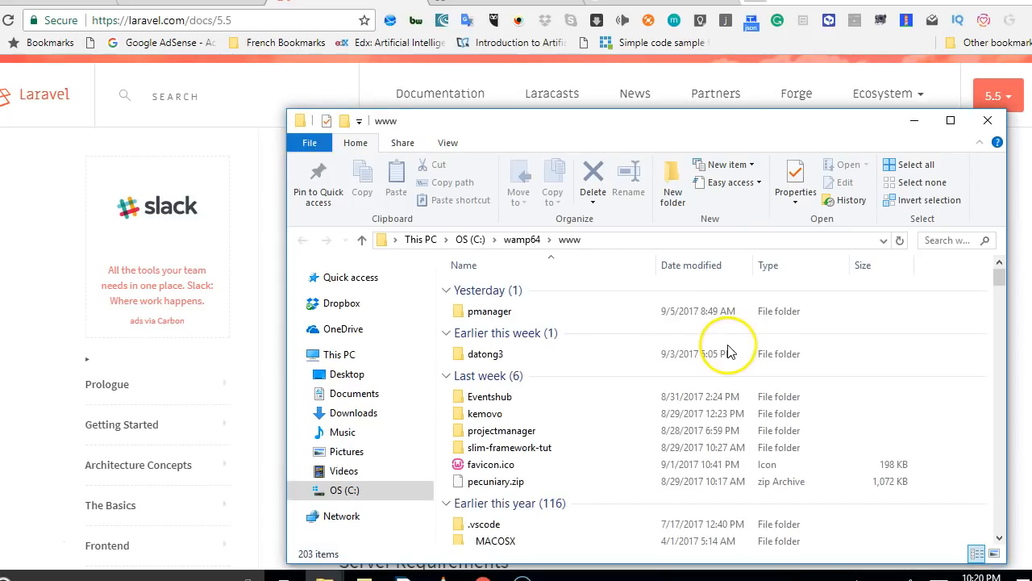
{"action": "left_click", "coordinate": [489, 311]}
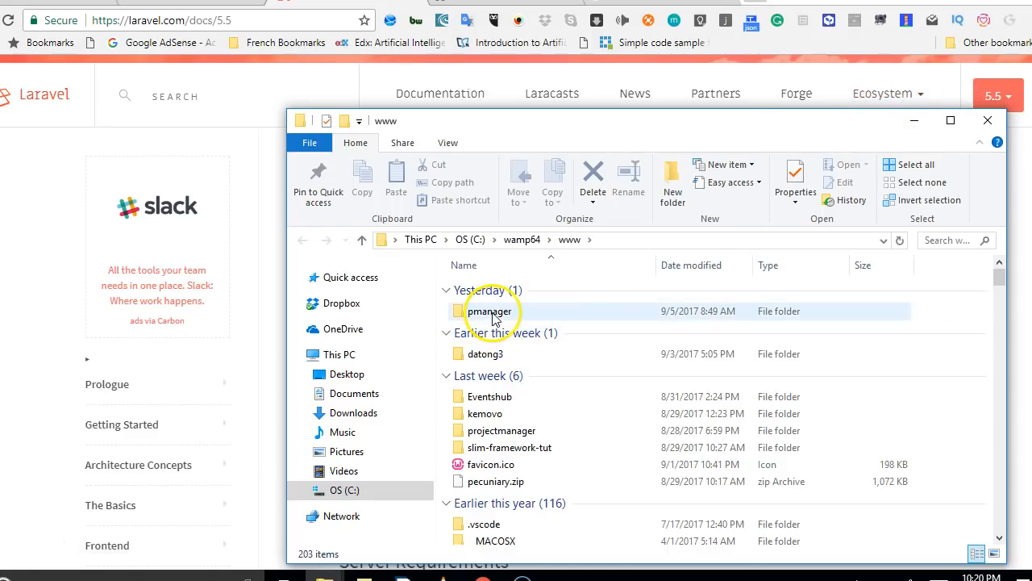
{"action": "double_click", "coordinate": [489, 311]}
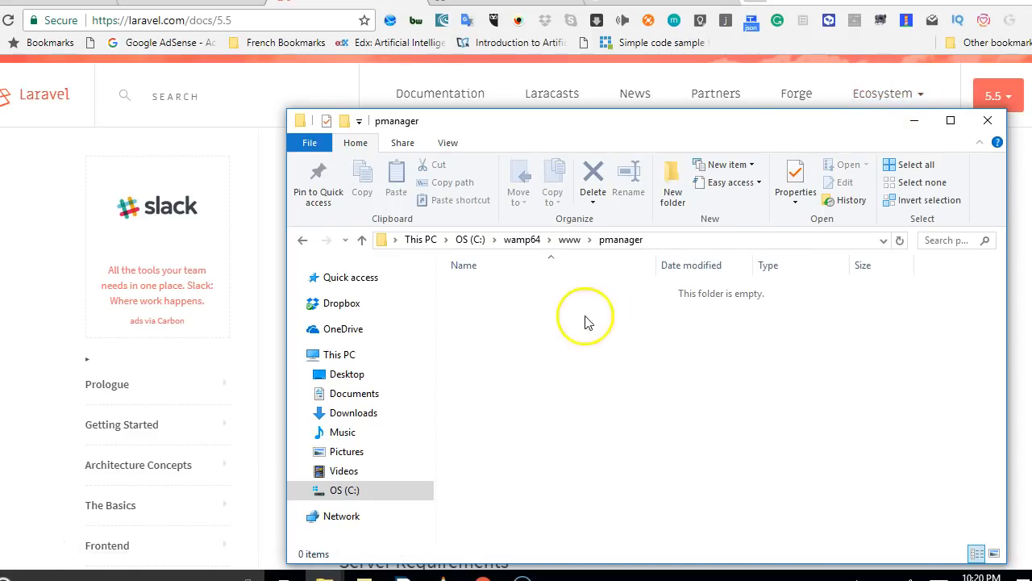
{"action": "mouse_move", "coordinate": [599, 370]}
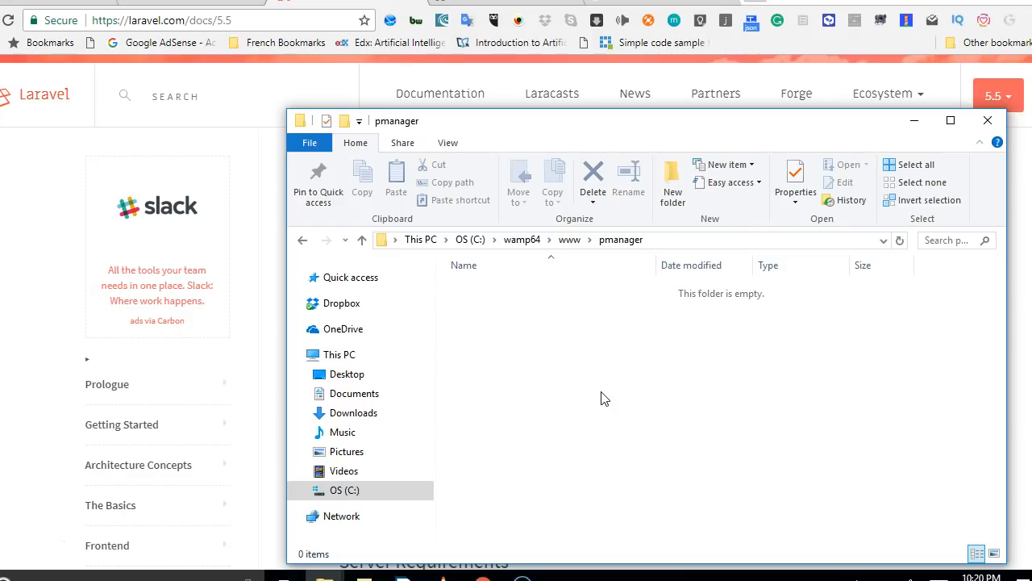
Step: Launch a command prompt in the empty pmanager folder via its context menu
{"action": "right_click", "coordinate": [606, 398]}
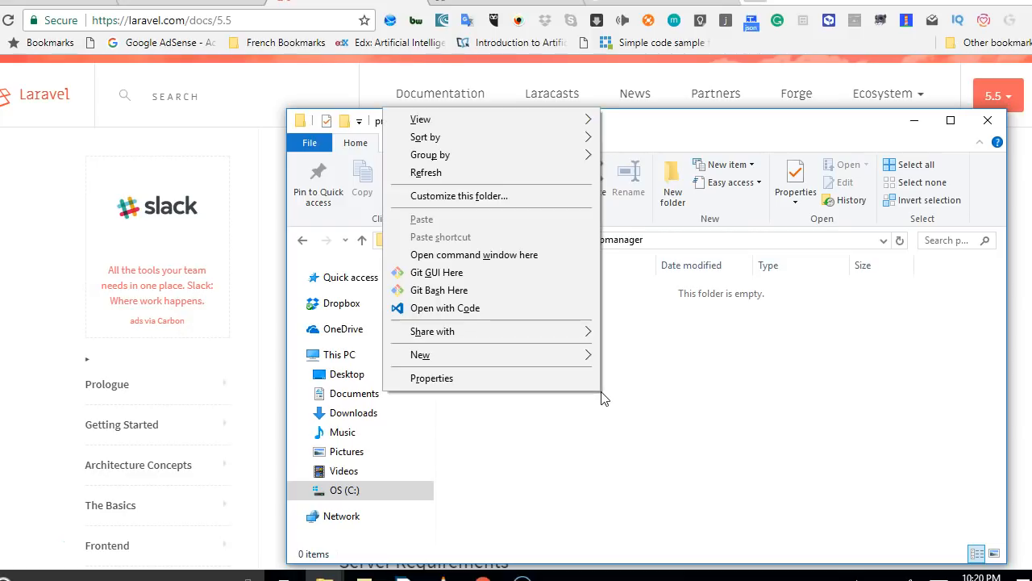
{"action": "mouse_move", "coordinate": [512, 212]}
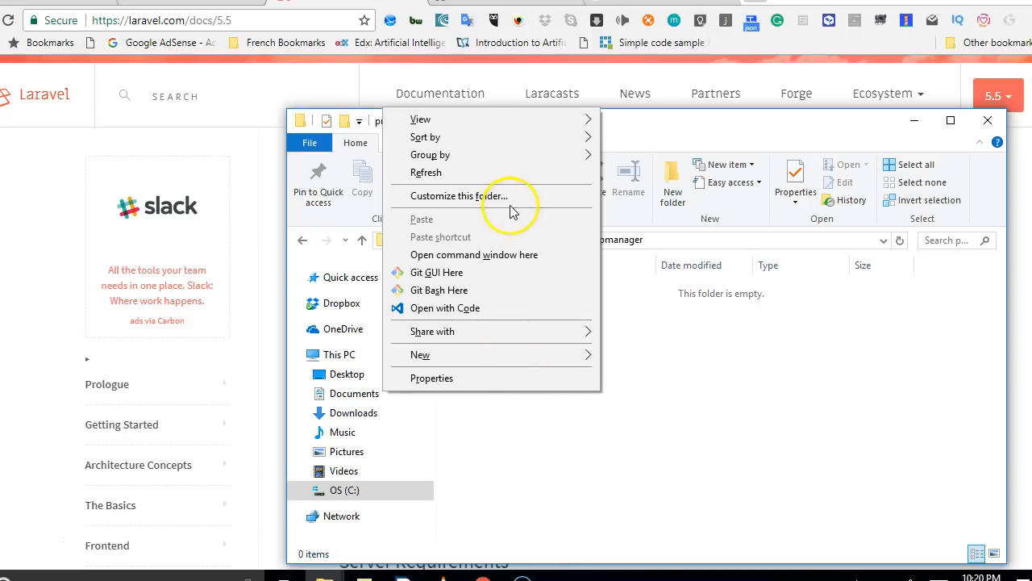
{"action": "mouse_move", "coordinate": [479, 254]}
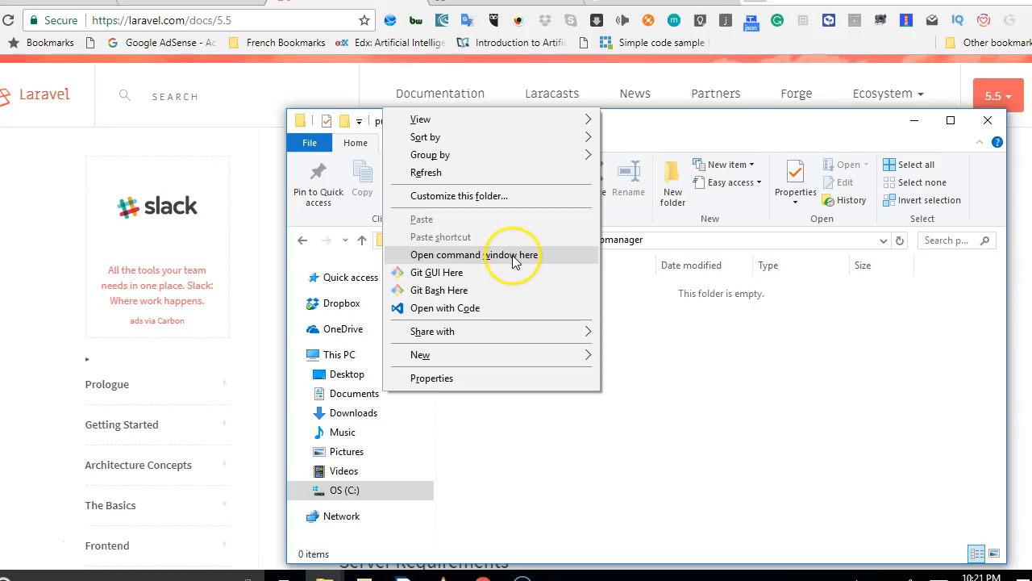
{"action": "left_click", "coordinate": [474, 254]}
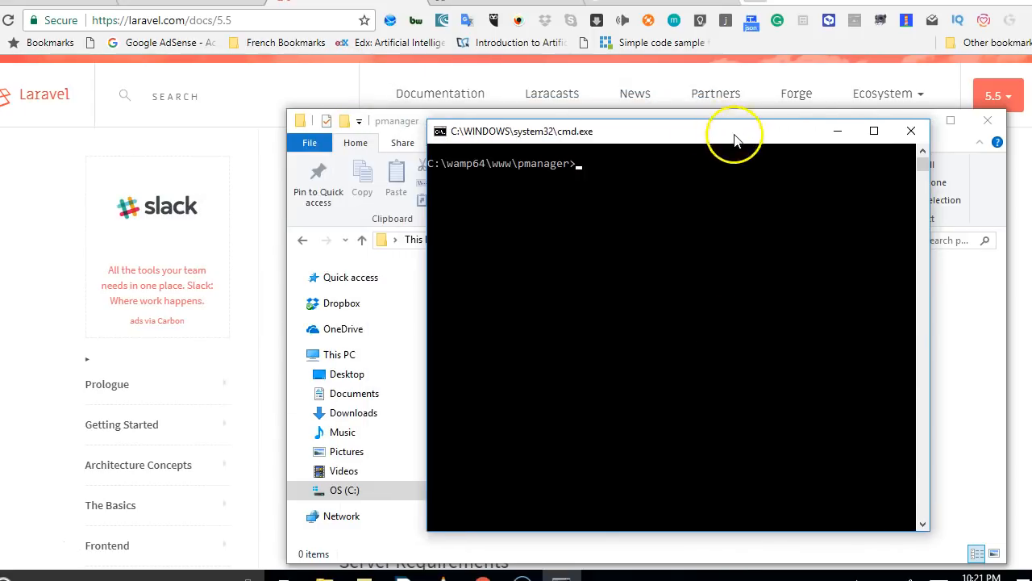
{"action": "mouse_move", "coordinate": [742, 468]}
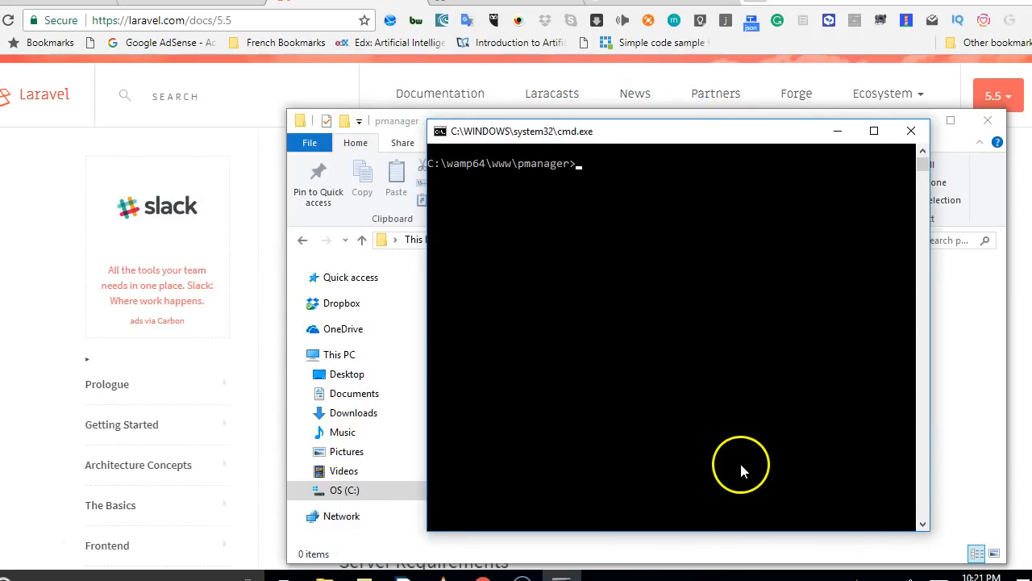
{"action": "mouse_move", "coordinate": [827, 170]}
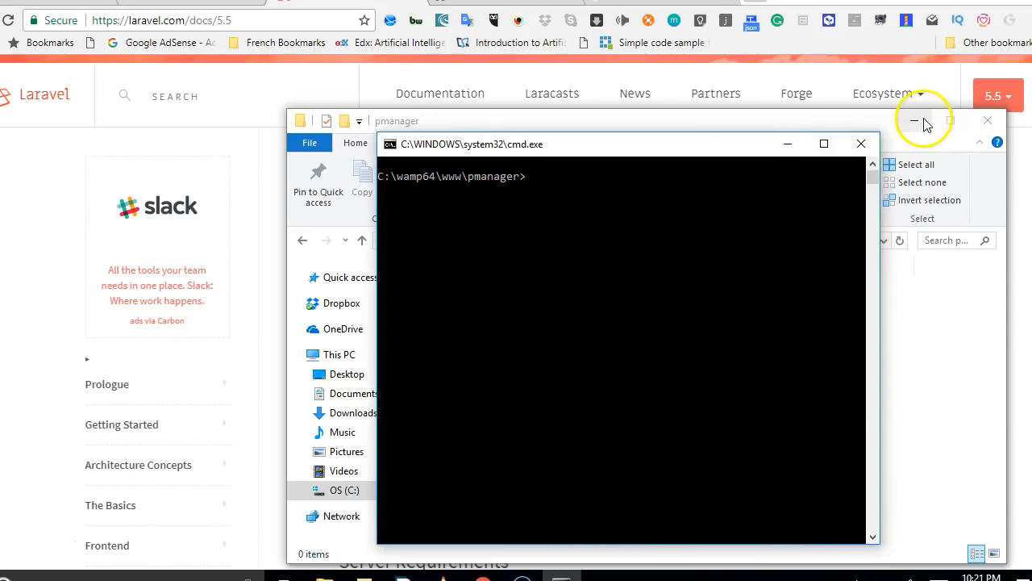
Step: Copy the Composer create-project command from the Laravel installation docs
{"action": "left_click", "coordinate": [914, 121]}
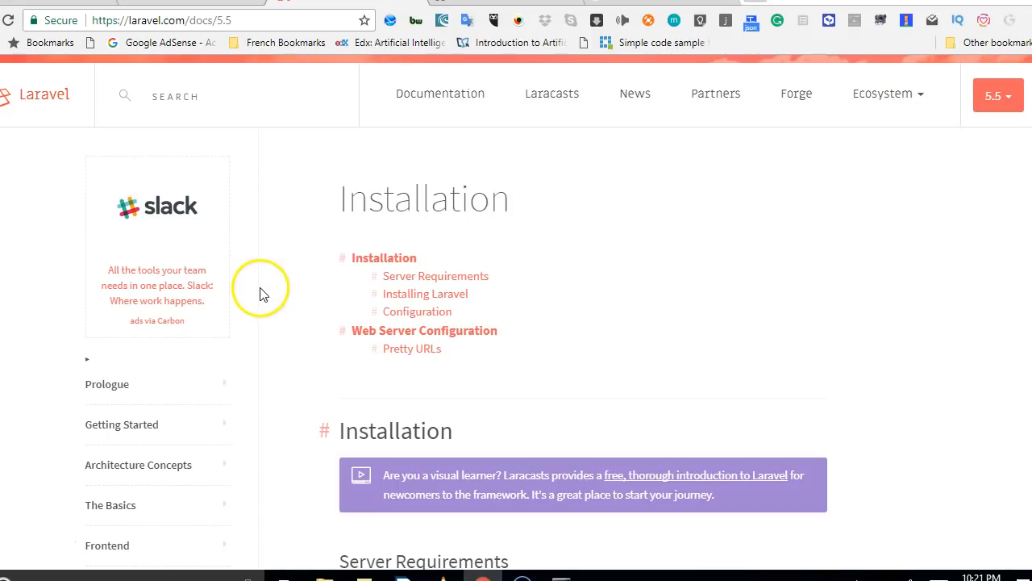
{"action": "scroll", "scroll_direction": "down", "scroll_amount": 3}
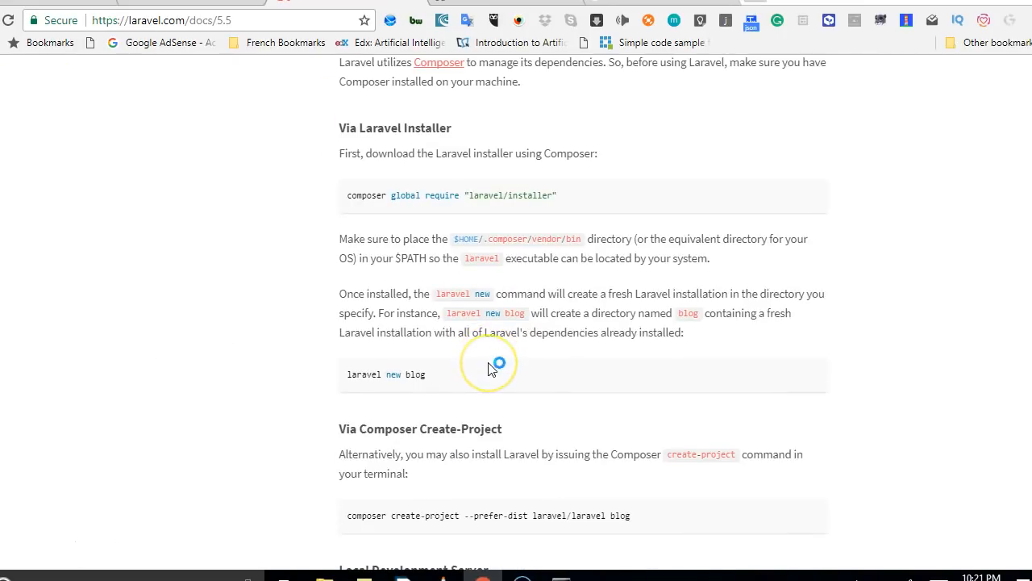
{"action": "scroll", "scroll_direction": "down", "scroll_amount": 3}
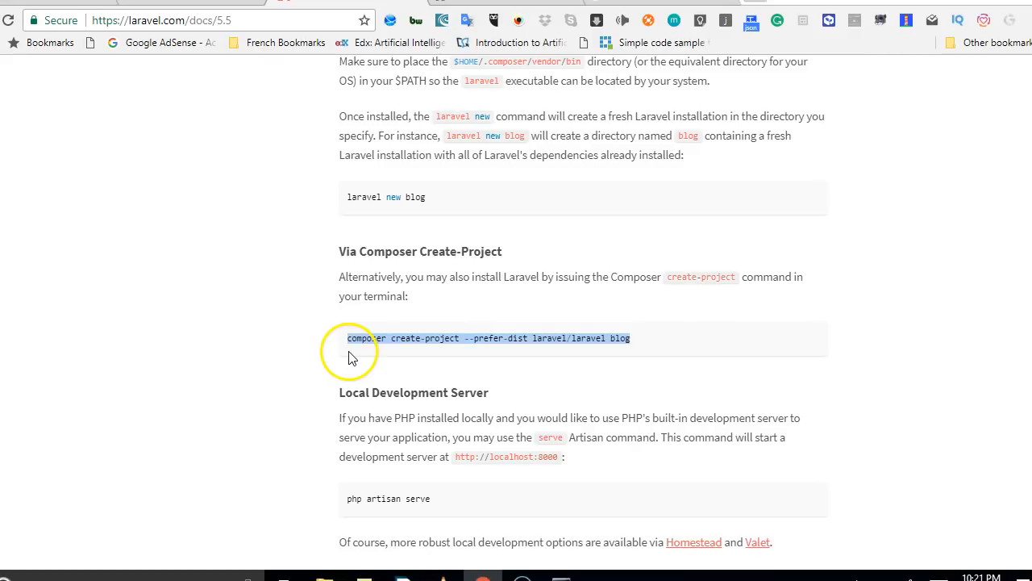
{"action": "right_click", "coordinate": [444, 338]}
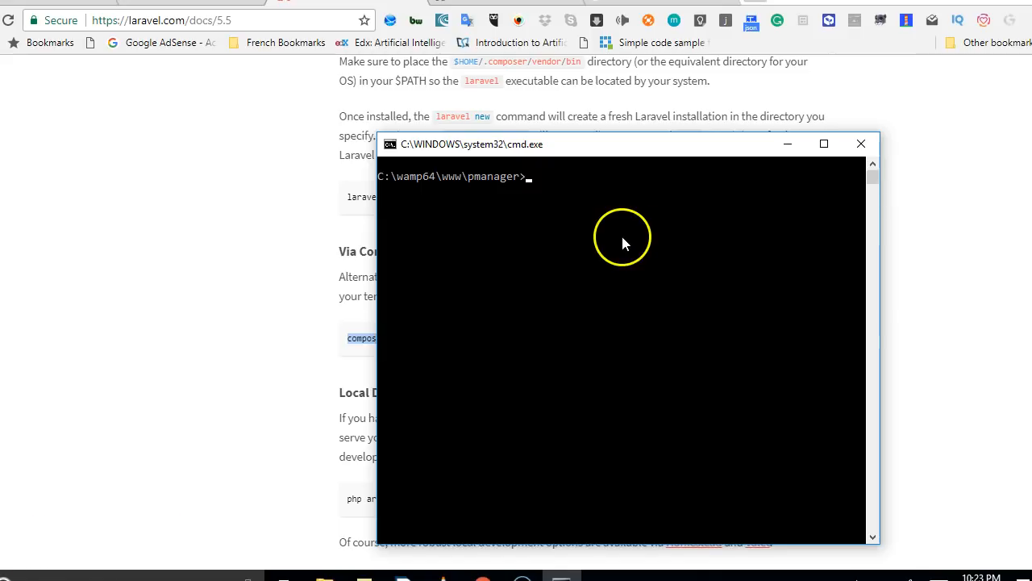
Step: Run composer create-project --prefer-dist laravel/laravel with the project name changed from blog to pmanager
{"action": "type", "text": "composer create-project --prefer-dist laravel/laravel blog"}
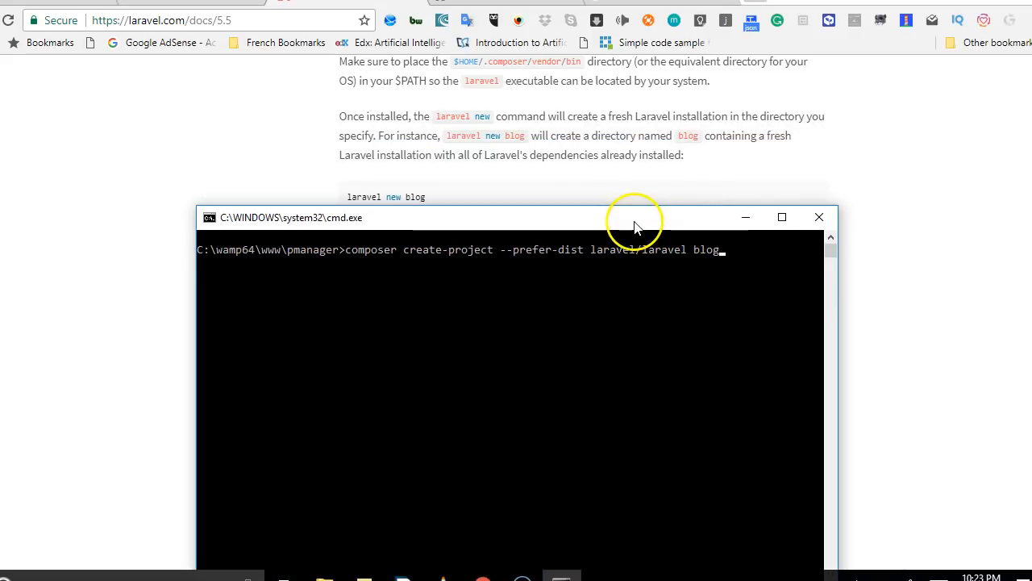
{"action": "mouse_move", "coordinate": [751, 290]}
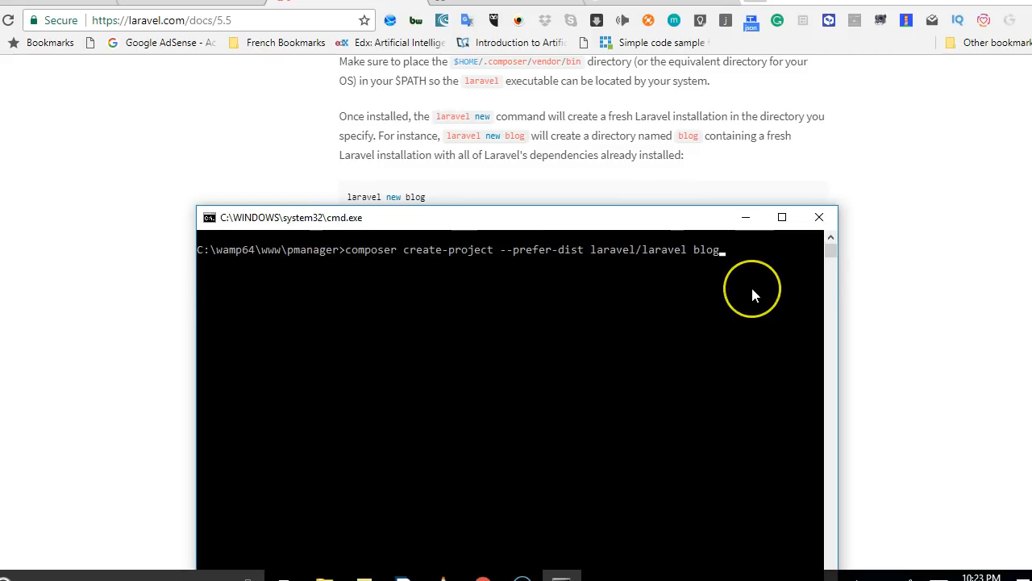
{"action": "key", "text": "Backspace"}
{"action": "type", "text": "pmana"}
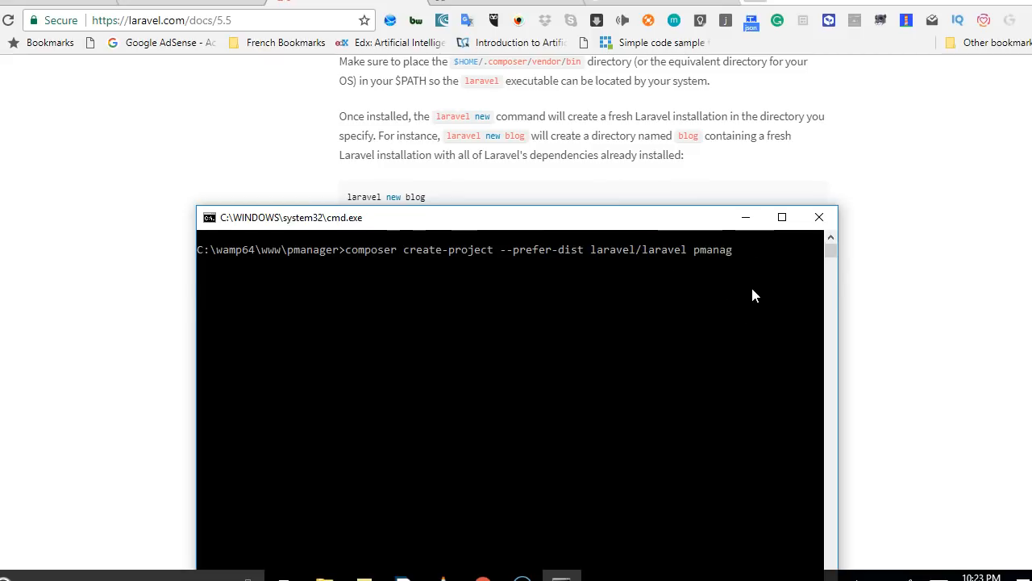
{"action": "type", "text": "er"}
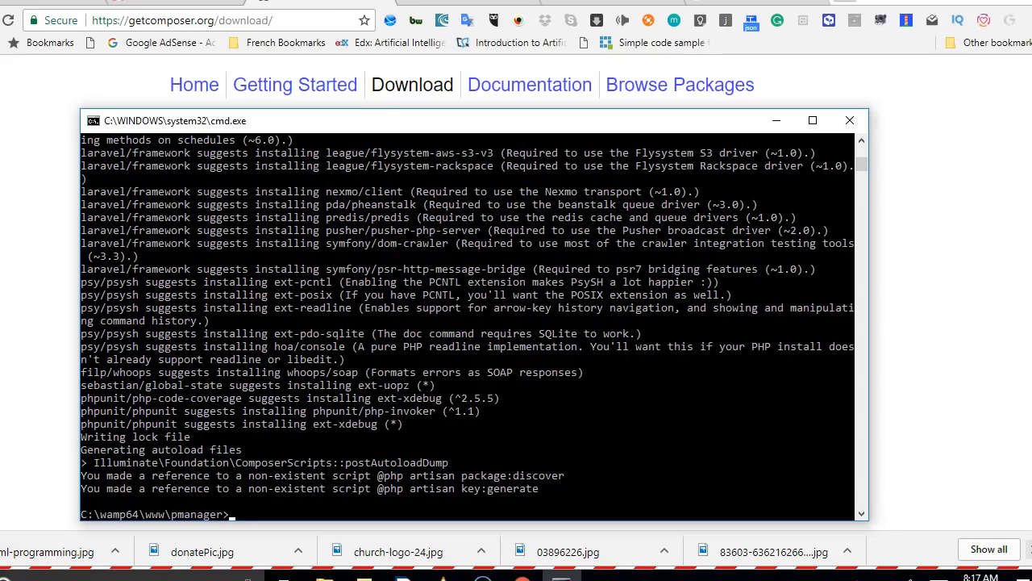
{"action": "left_click", "coordinate": [849, 120]}
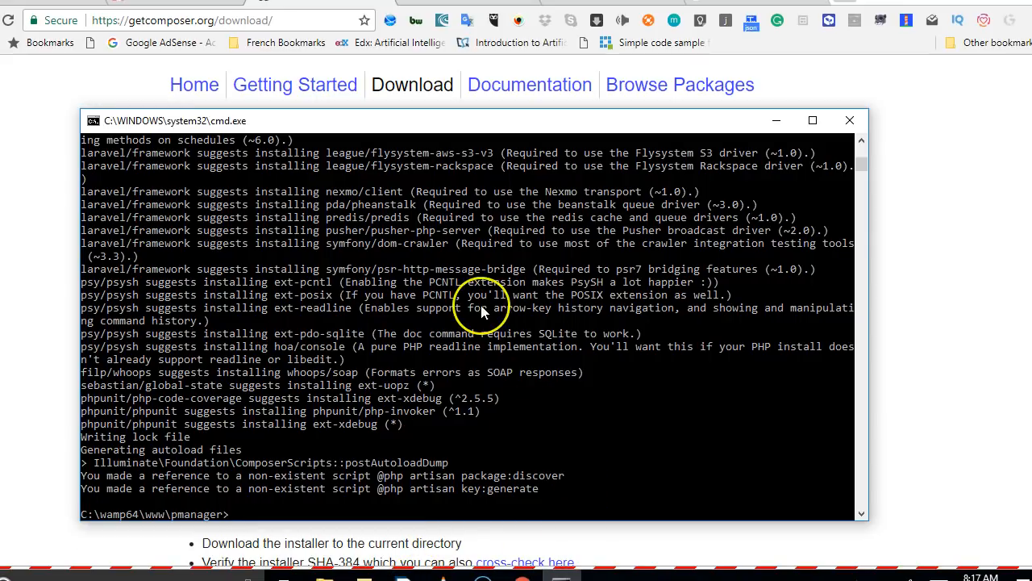
{"action": "scroll", "scroll_direction": "down", "scroll_amount": 3}
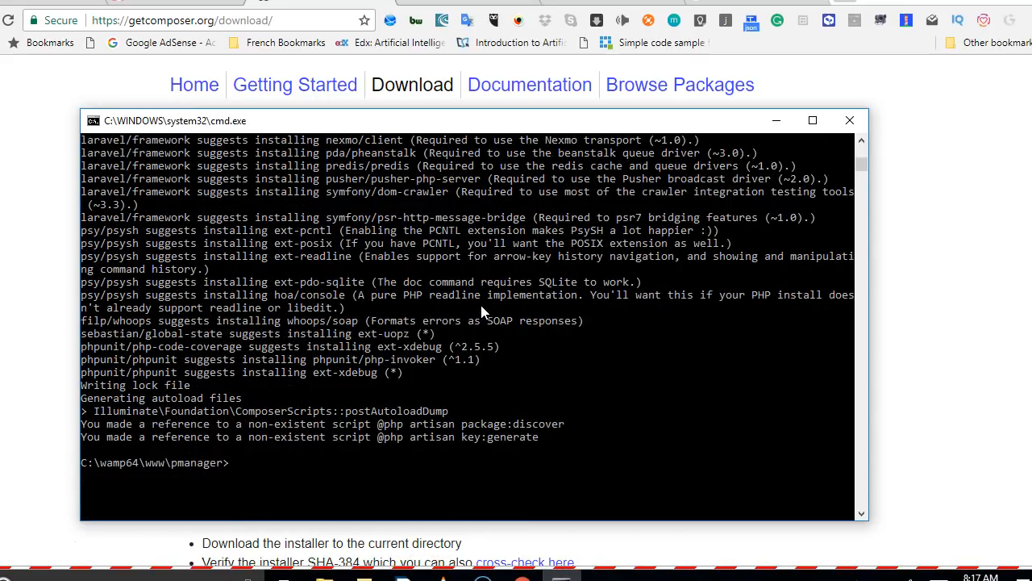
{"action": "mouse_move", "coordinate": [289, 488]}
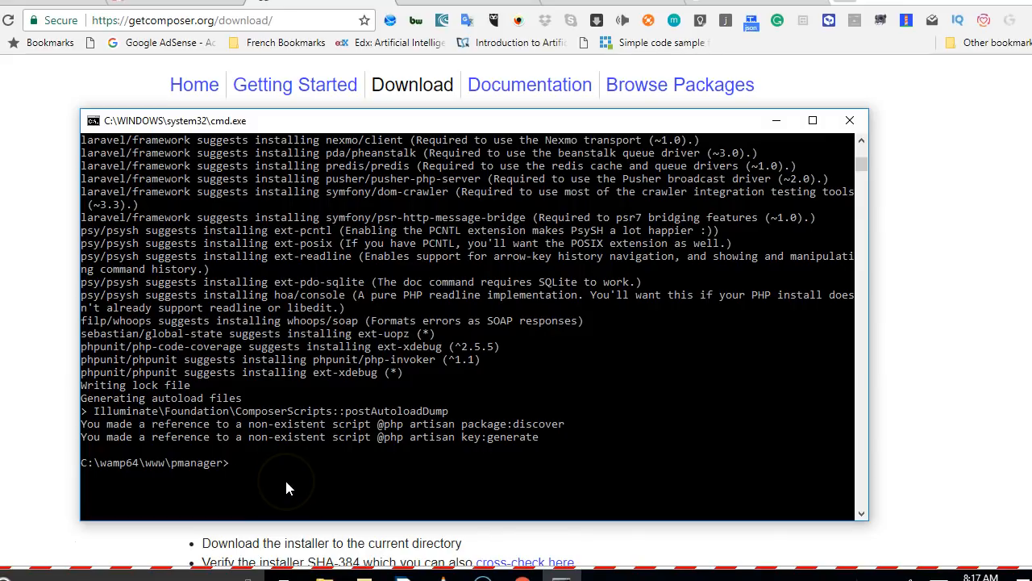
{"action": "mouse_move", "coordinate": [217, 432]}
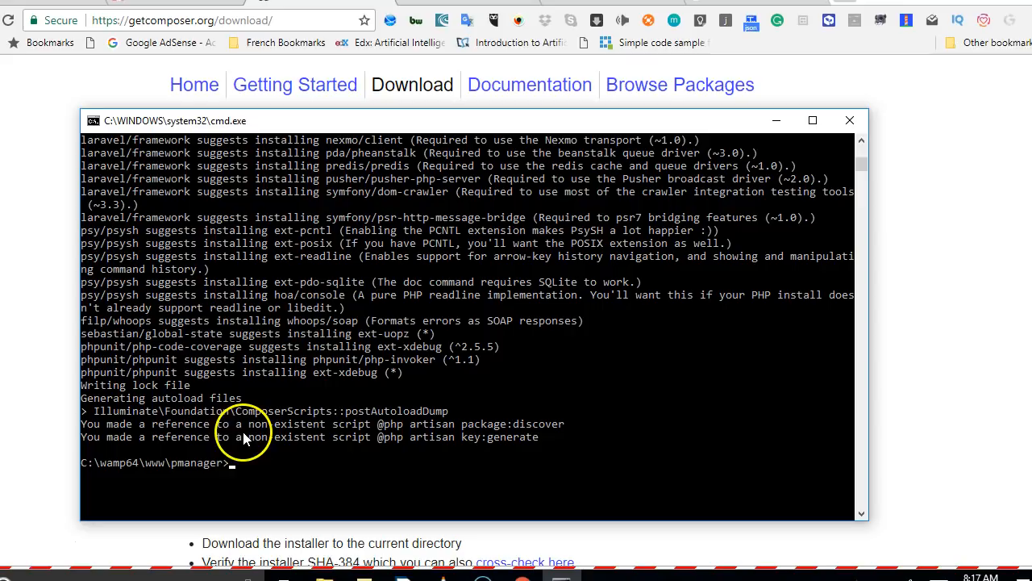
{"action": "mouse_move", "coordinate": [278, 435]}
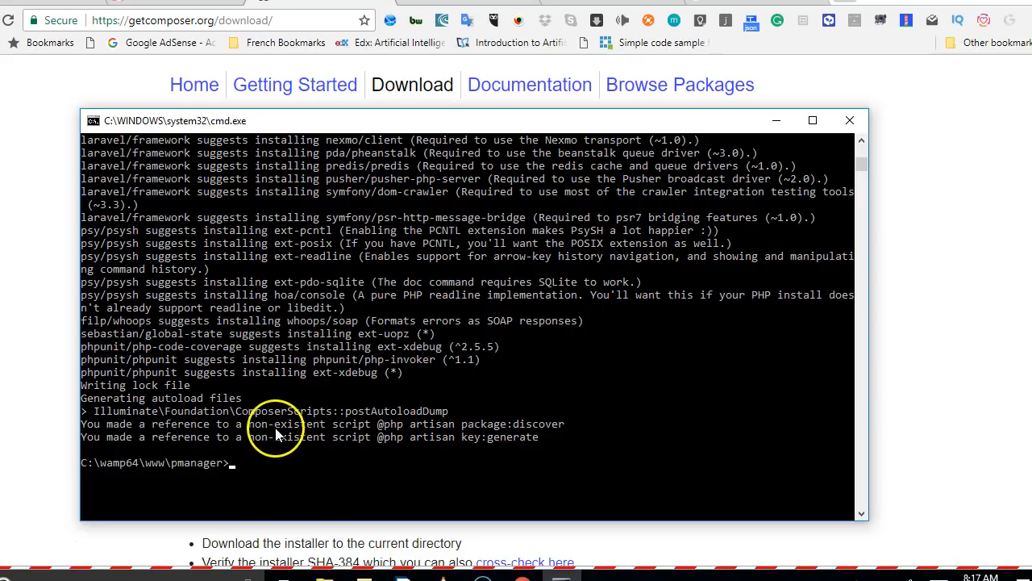
{"action": "mouse_move", "coordinate": [409, 432]}
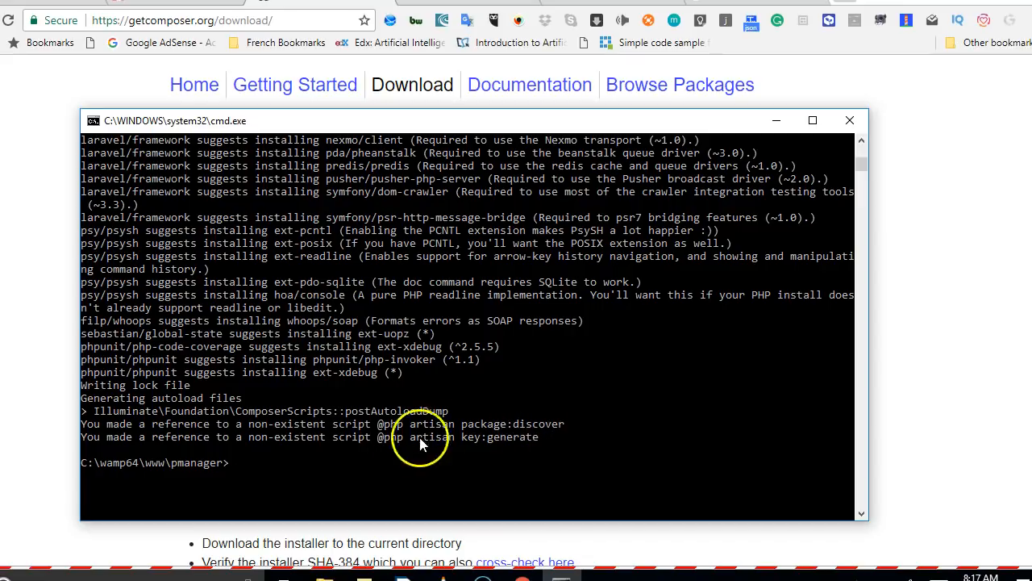
{"action": "mouse_move", "coordinate": [406, 463]}
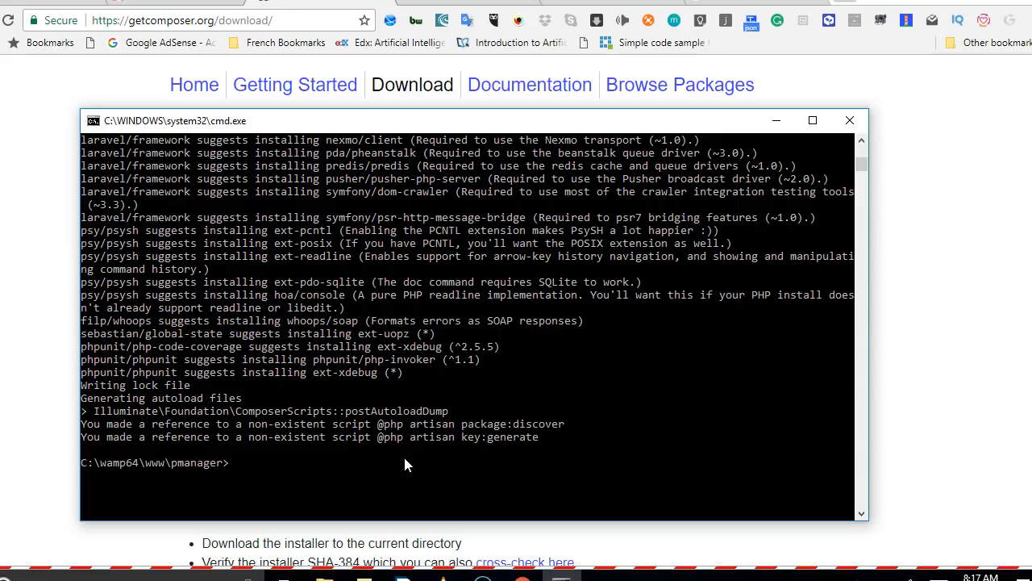
{"action": "mouse_move", "coordinate": [230, 463]}
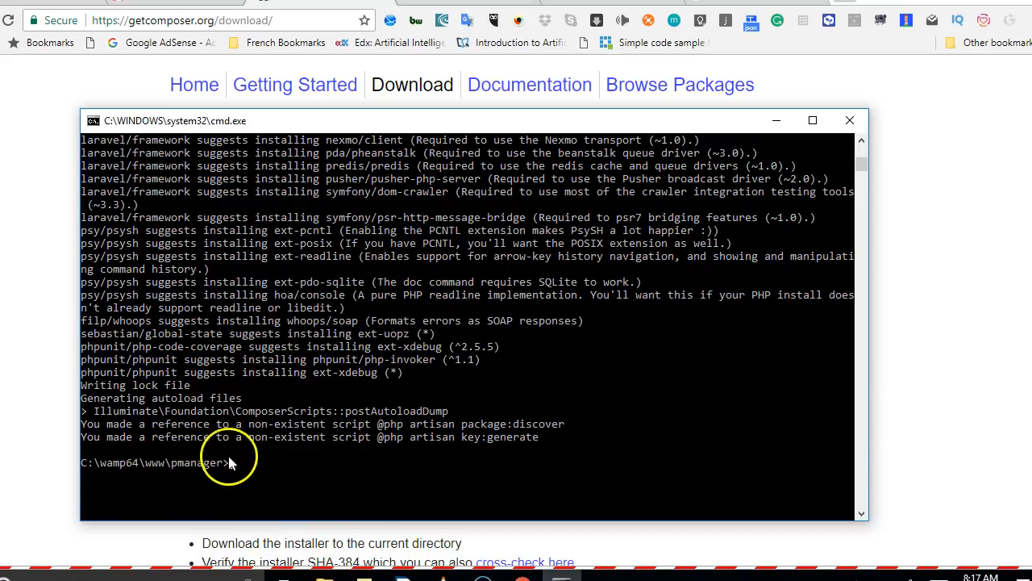
{"action": "mouse_move", "coordinate": [523, 425]}
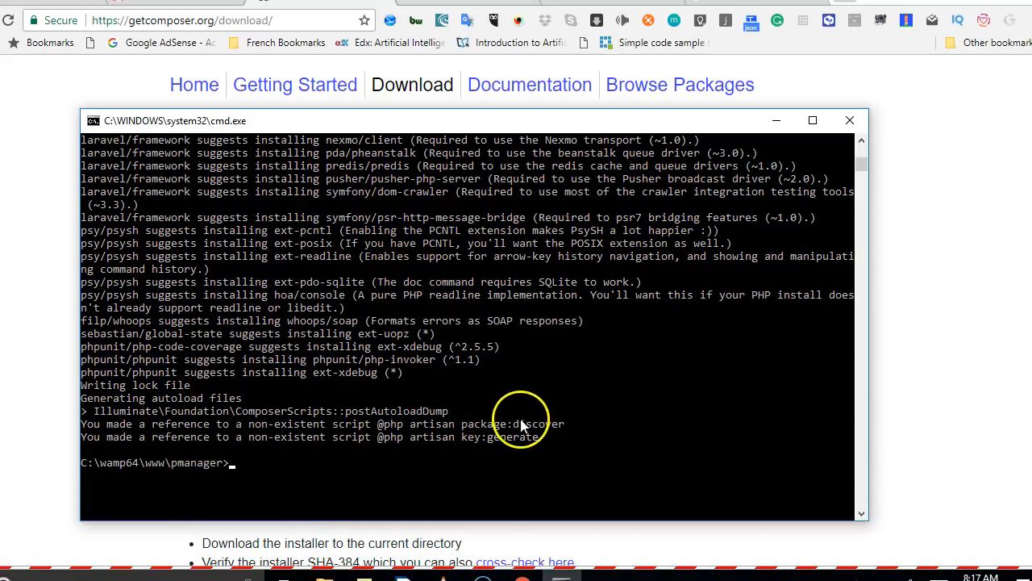
{"action": "mouse_move", "coordinate": [299, 475]}
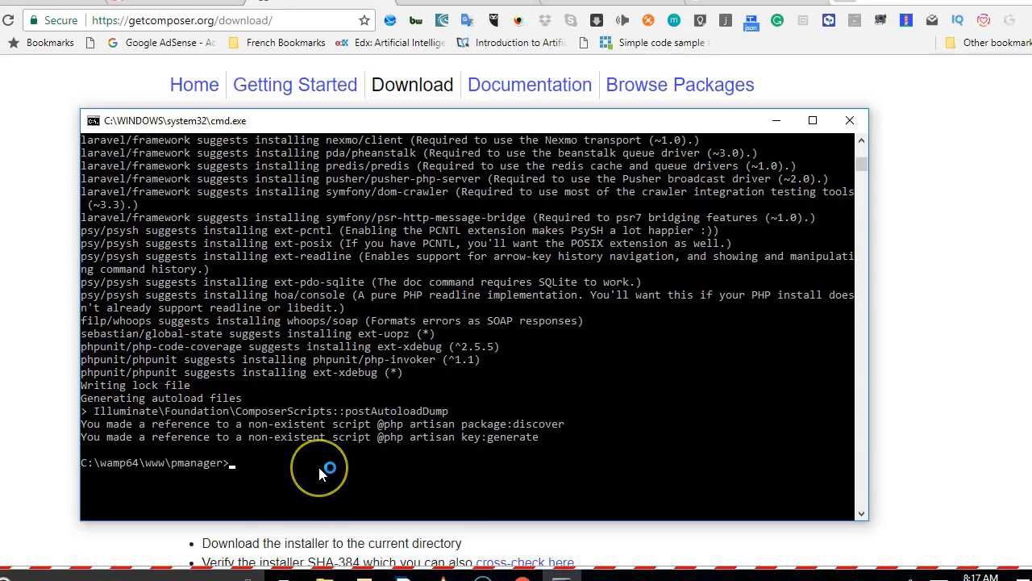
Step: Open Explorer from cmd with 'start .' and enter the inner pmanager project folder
{"action": "type", "text": "start ."}
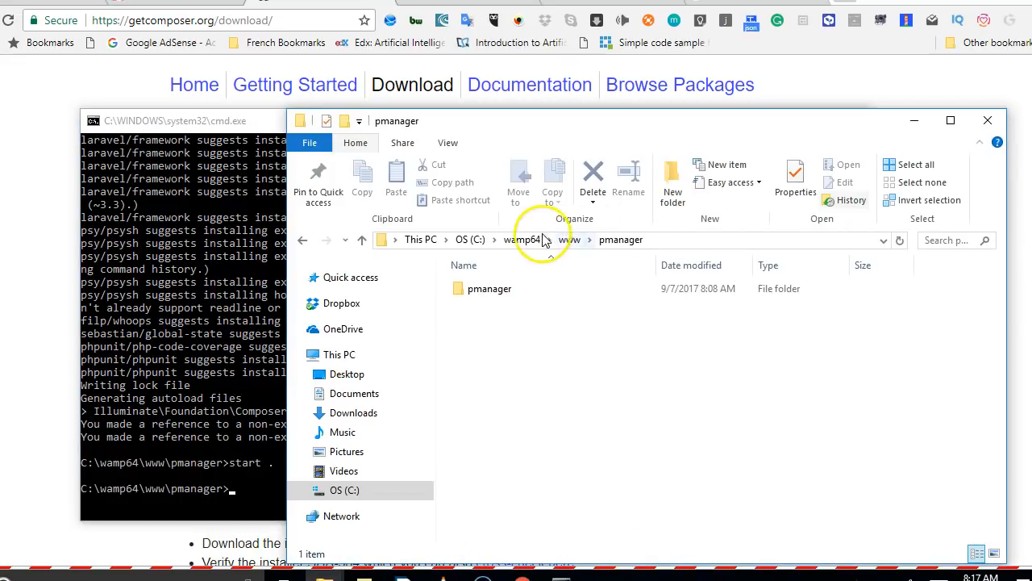
{"action": "left_click", "coordinate": [489, 288]}
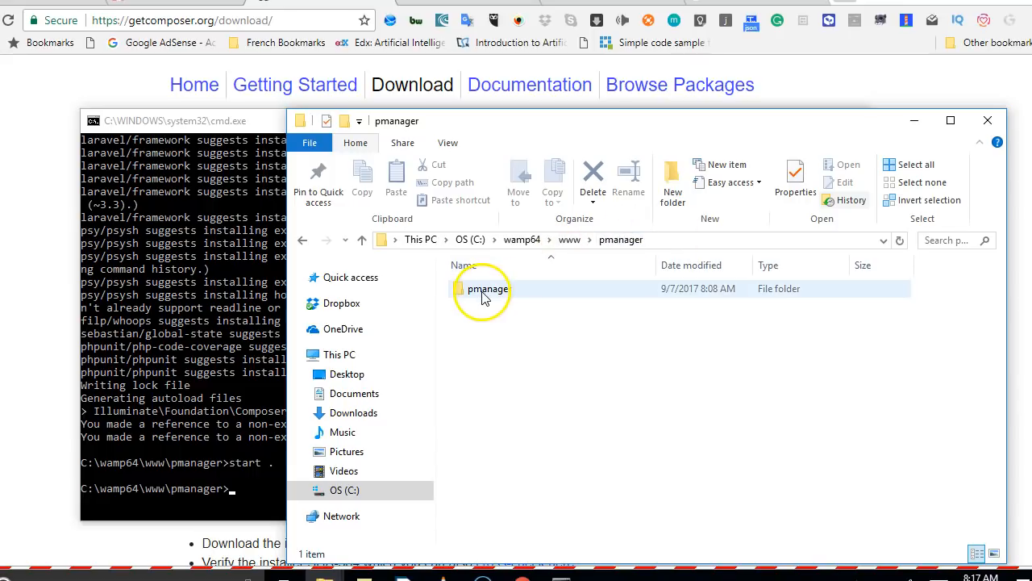
{"action": "double_click", "coordinate": [488, 288]}
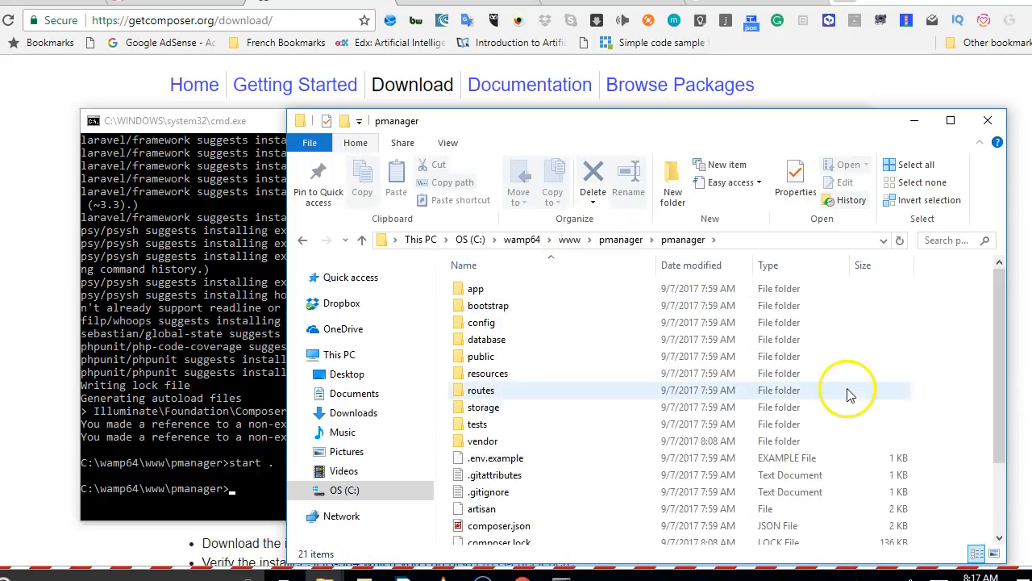
{"action": "scroll", "scroll_direction": "down", "scroll_amount": 3}
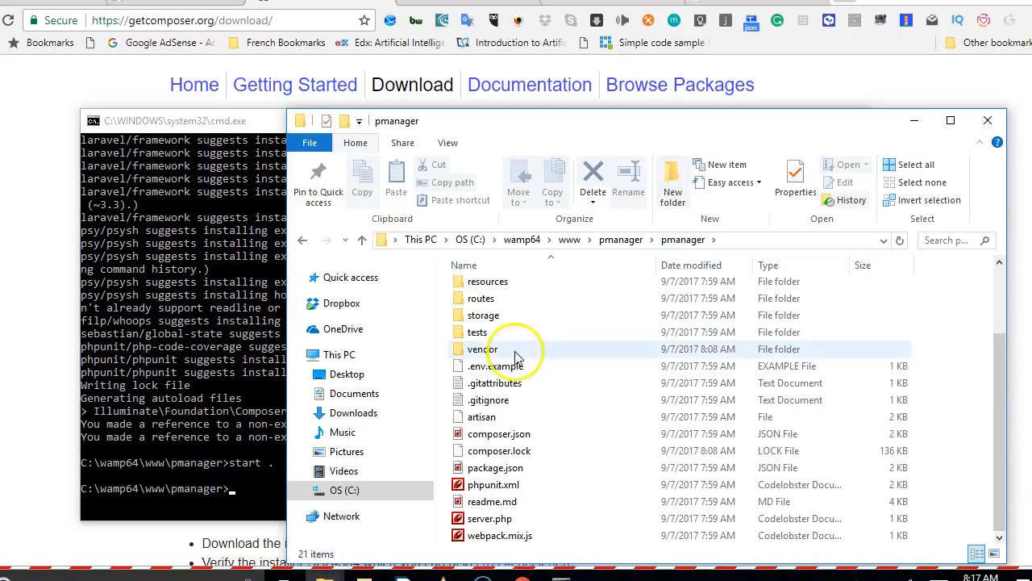
{"action": "mouse_move", "coordinate": [496, 365]}
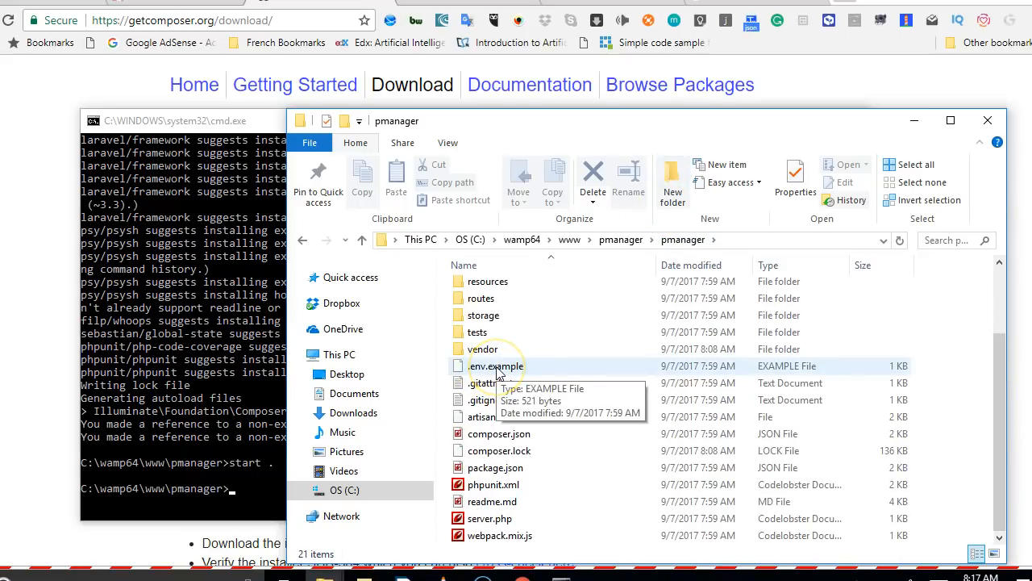
{"action": "left_click", "coordinate": [496, 366]}
{"action": "type", "text": ".env"}
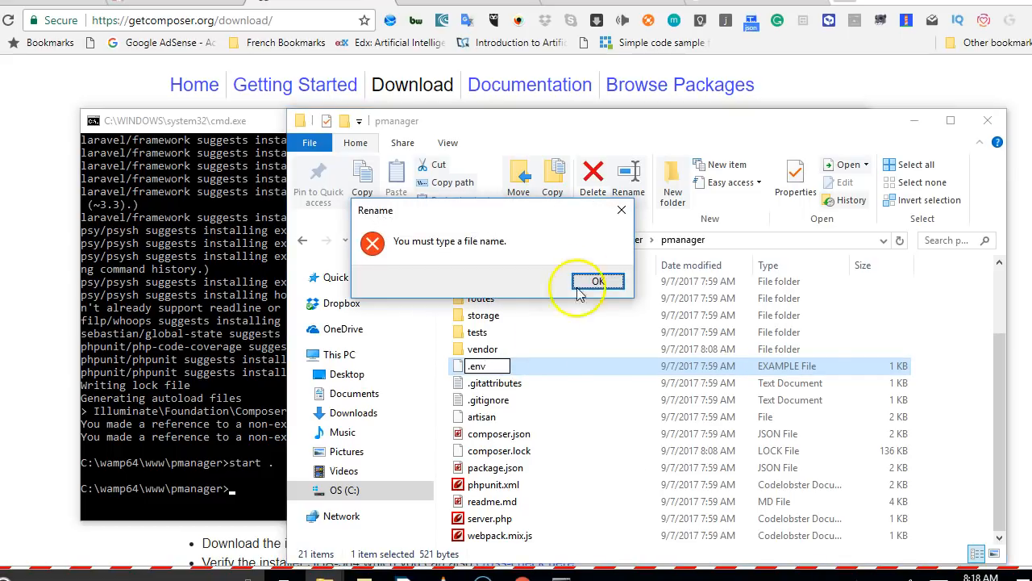
{"action": "left_click", "coordinate": [598, 280]}
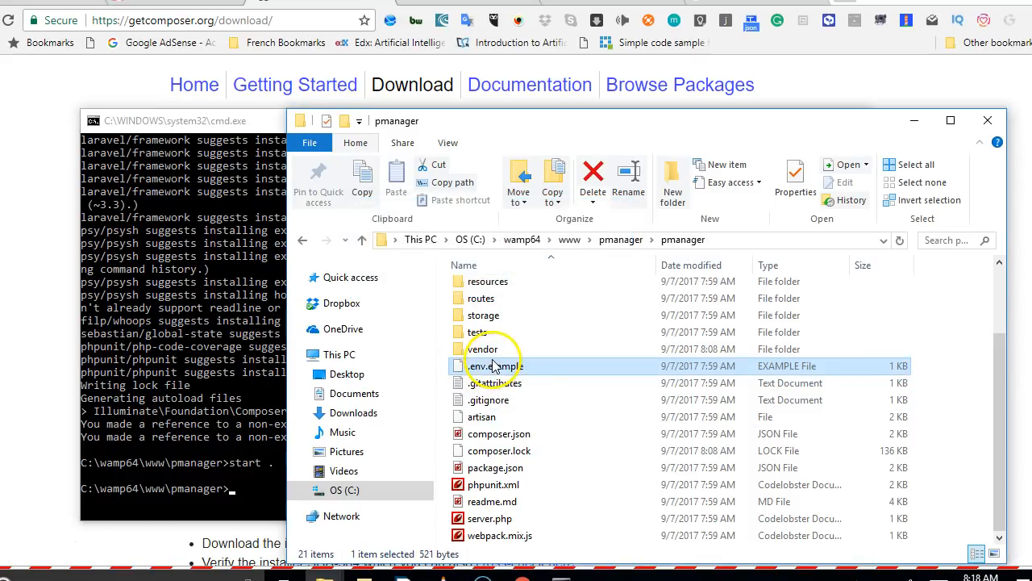
{"action": "mouse_move", "coordinate": [496, 366]}
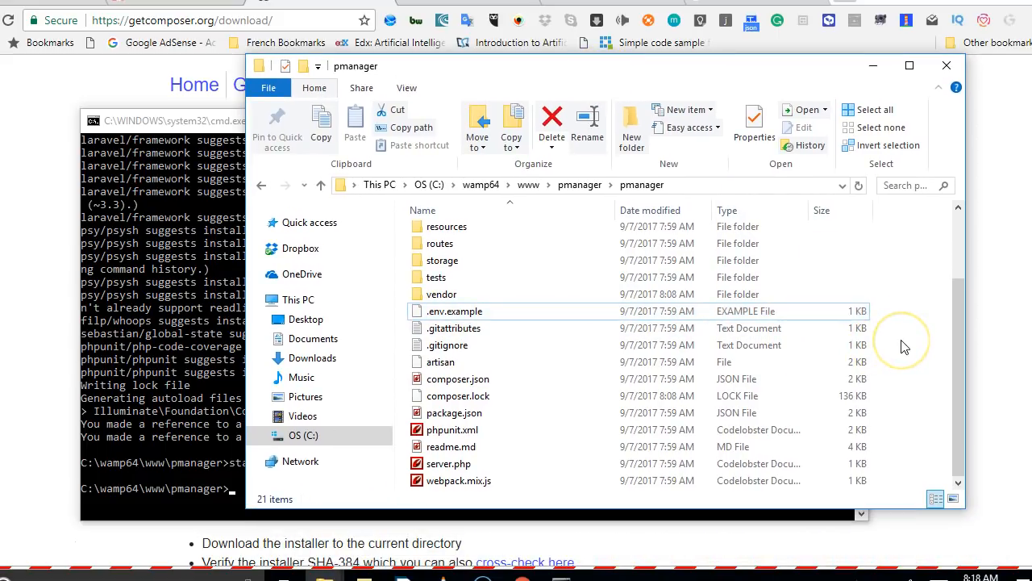
Step: Open the nested pmanager folder with Code and select the .env.example file
{"action": "right_click", "coordinate": [902, 347]}
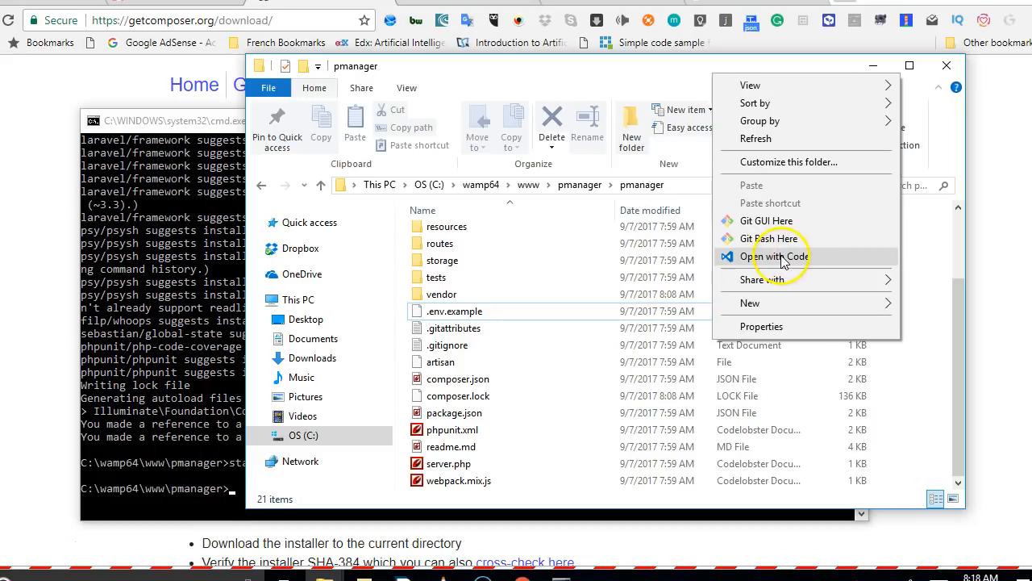
{"action": "mouse_move", "coordinate": [775, 255]}
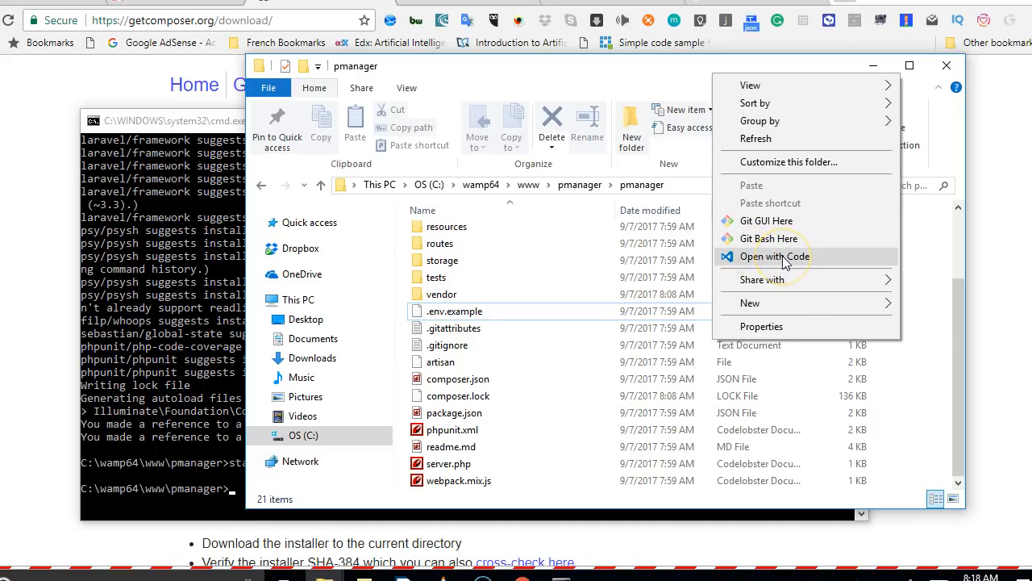
{"action": "left_click", "coordinate": [928, 408]}
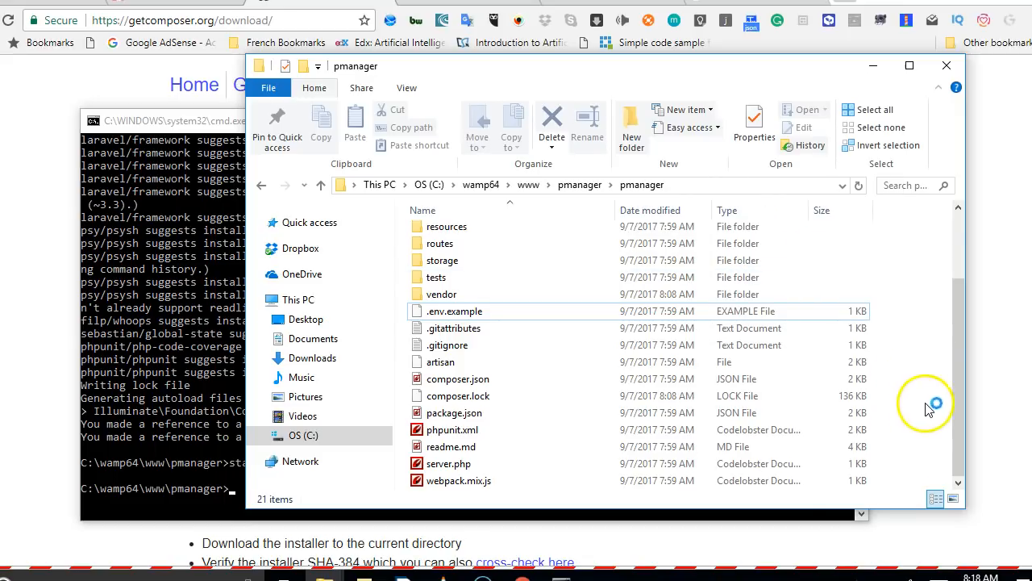
{"action": "mouse_move", "coordinate": [909, 327]}
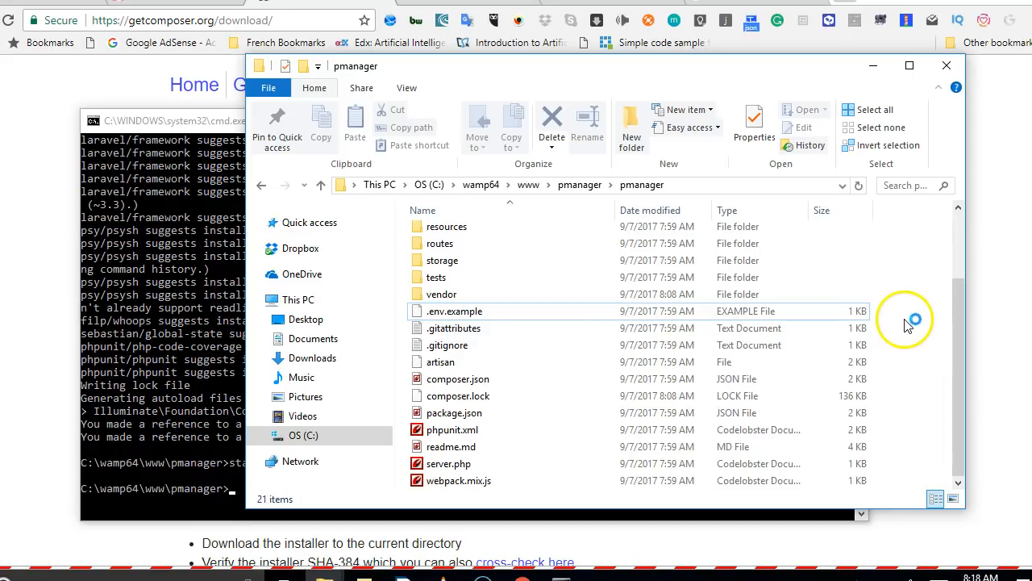
{"action": "left_click", "coordinate": [454, 311]}
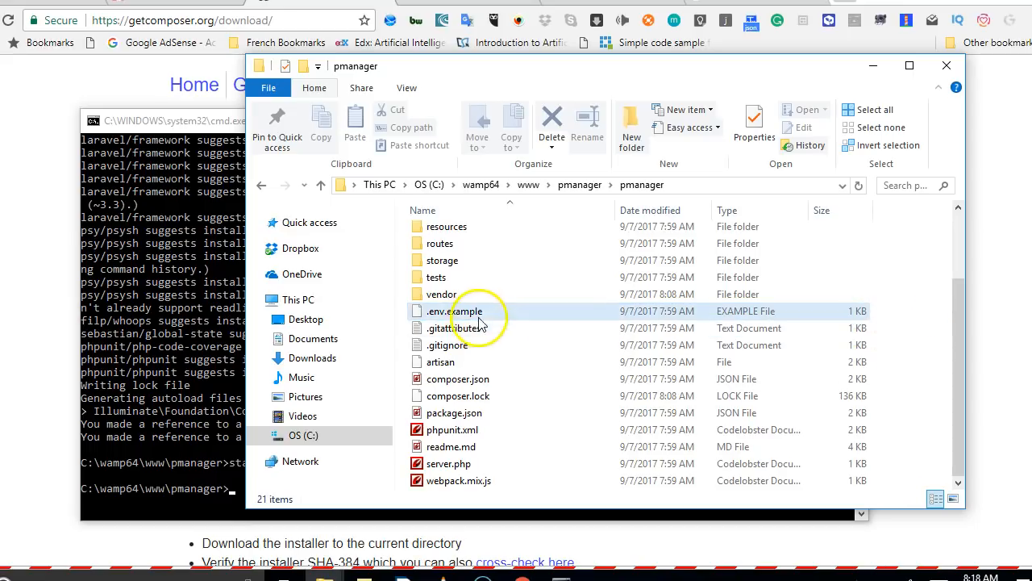
{"action": "mouse_move", "coordinate": [457, 310]}
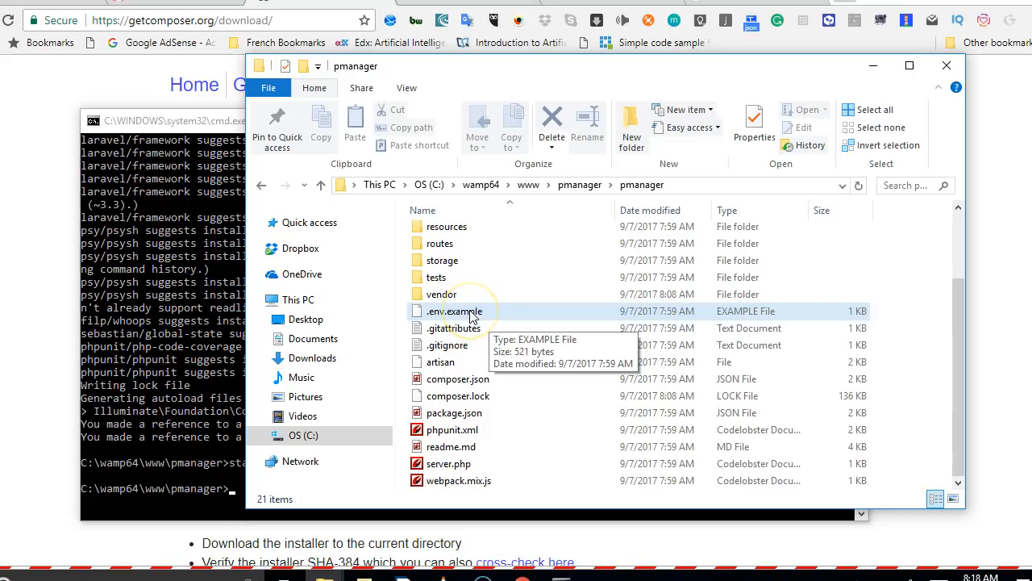
{"action": "mouse_move", "coordinate": [520, 450]}
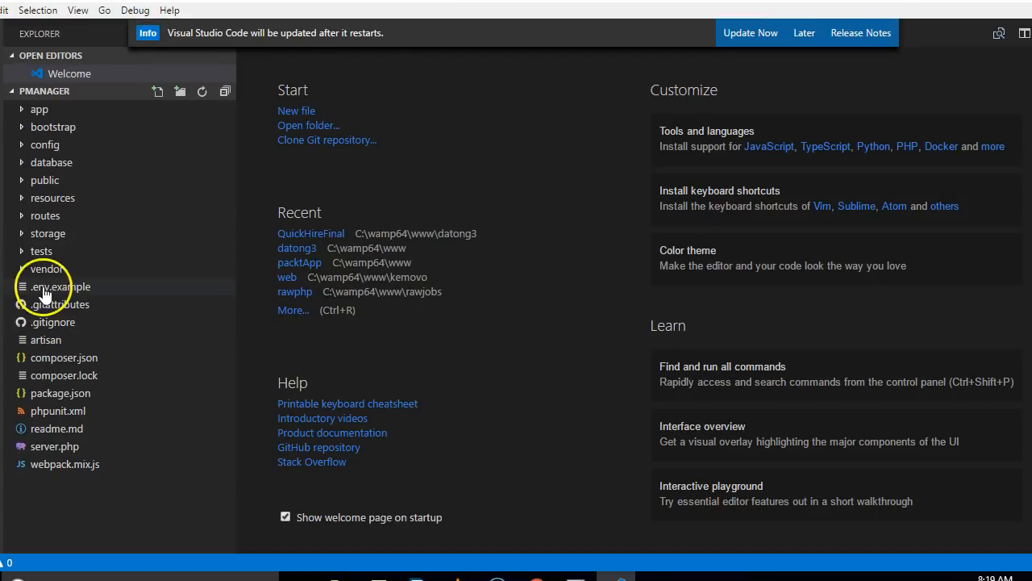
Step: Rename .env.example to .env in VS Code and place the cursor at the empty APP_KEY value
{"action": "left_click", "coordinate": [60, 286]}
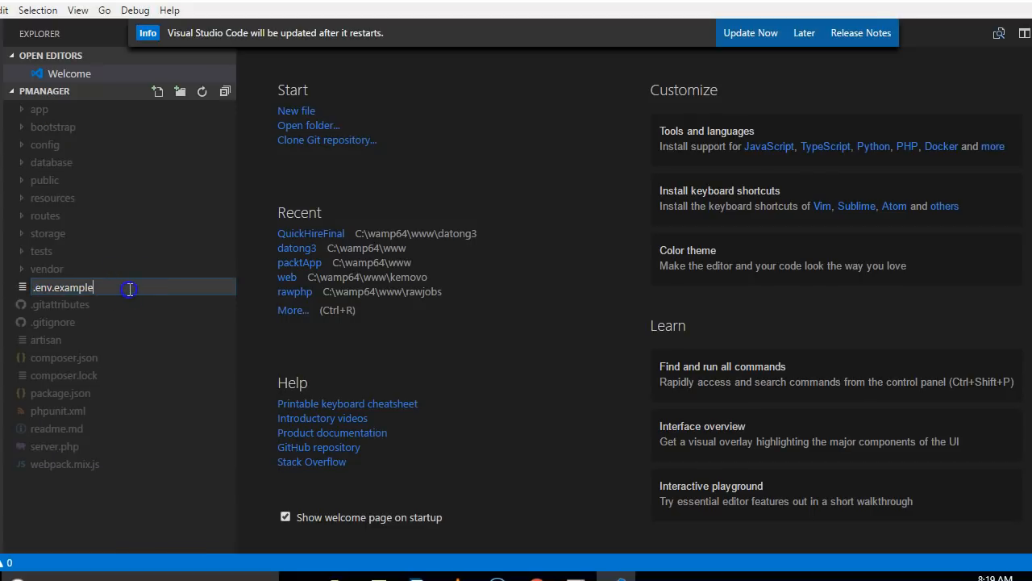
{"action": "type", "text": ".env"}
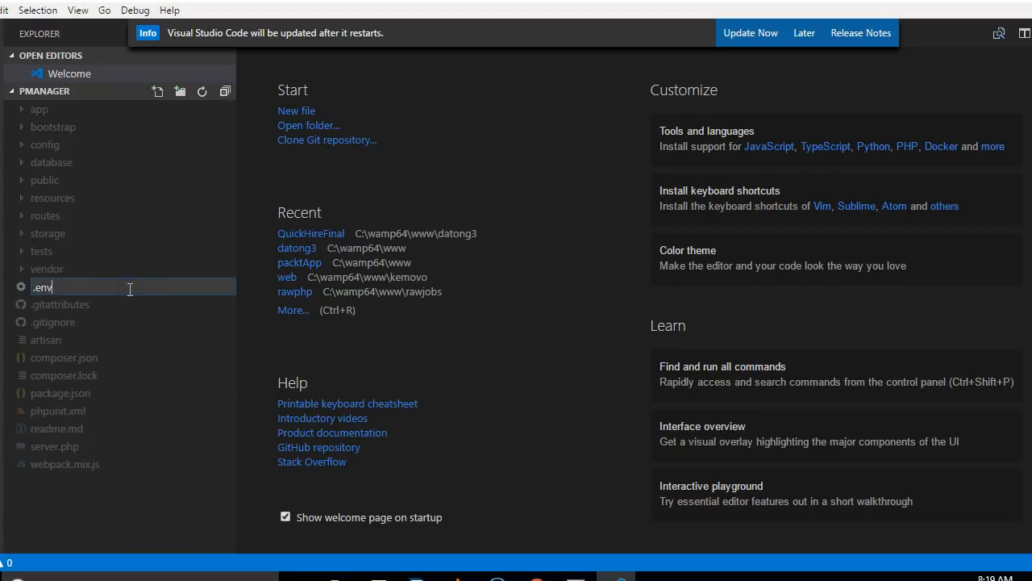
{"action": "left_click", "coordinate": [41, 286]}
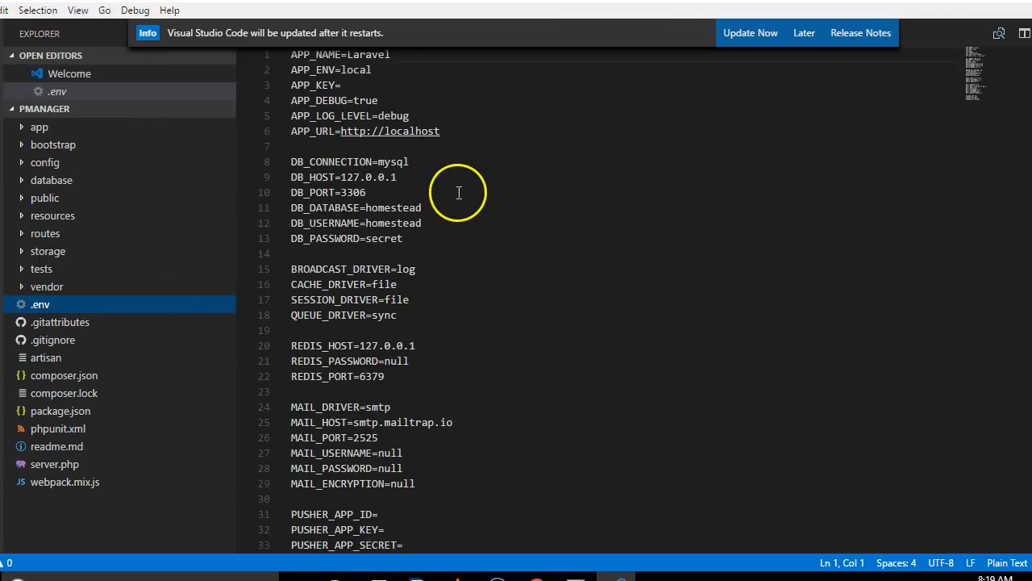
{"action": "left_click", "coordinate": [349, 115]}
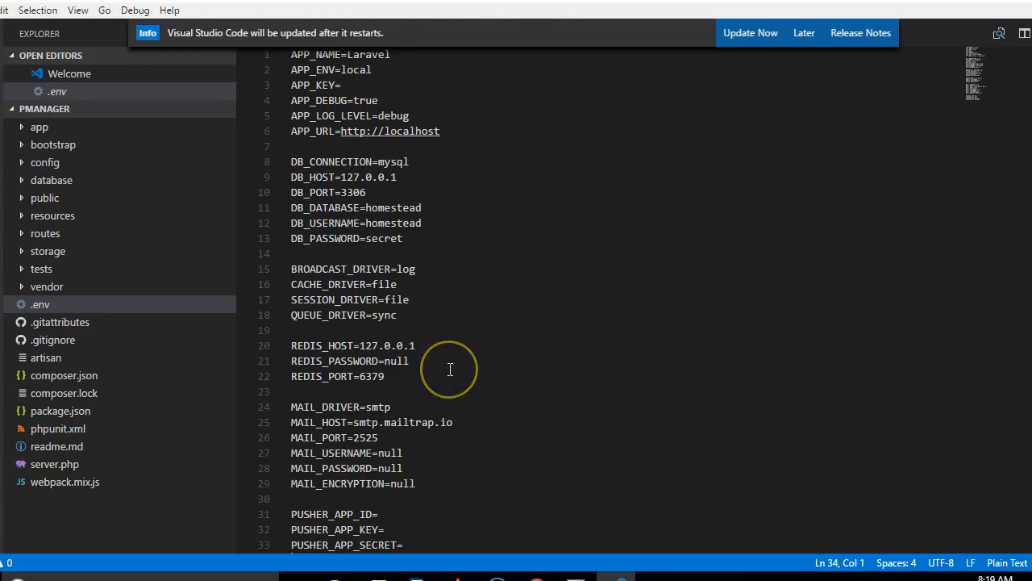
{"action": "mouse_move", "coordinate": [403, 326]}
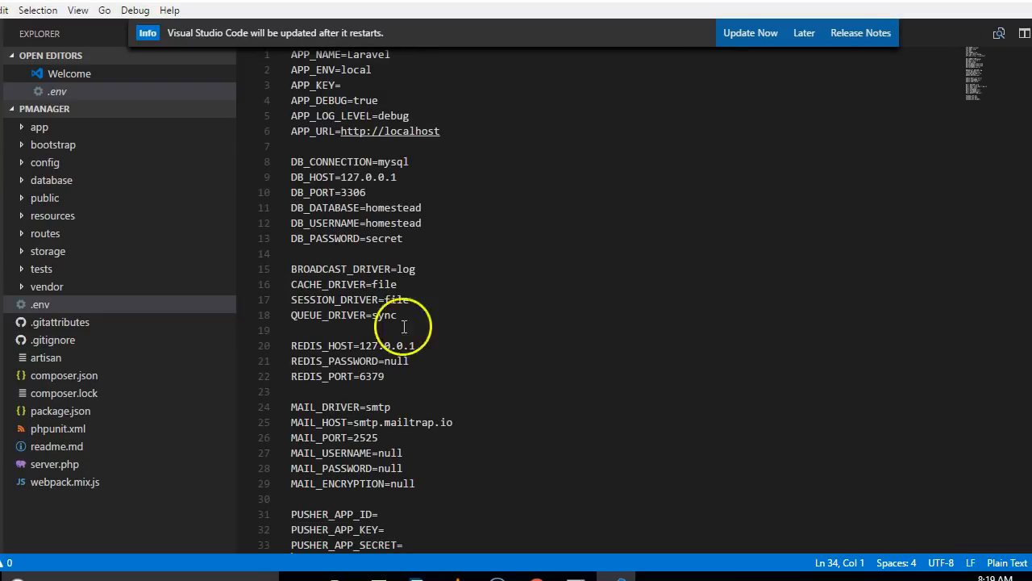
{"action": "left_click", "coordinate": [341, 84]}
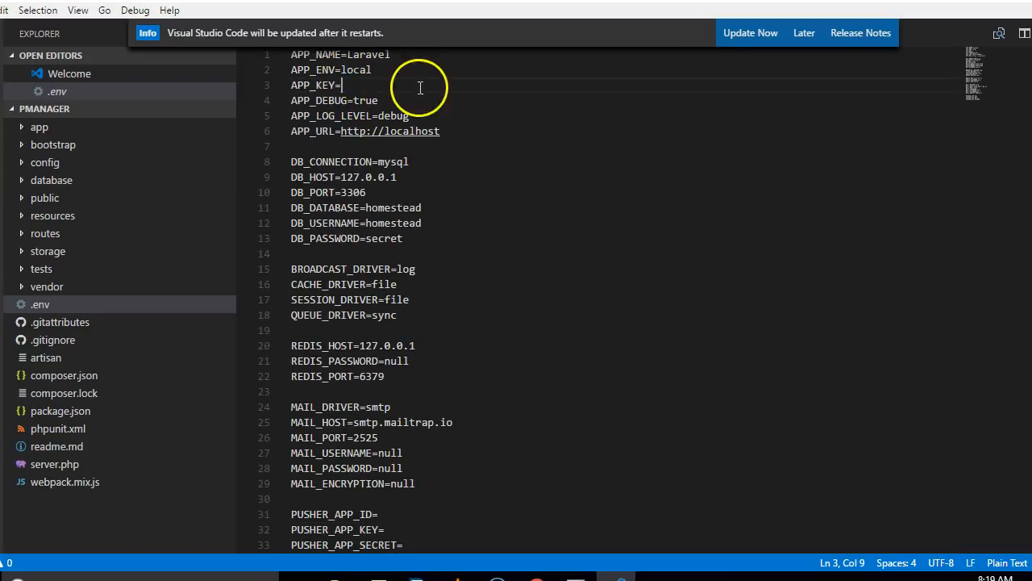
{"action": "mouse_move", "coordinate": [451, 95]}
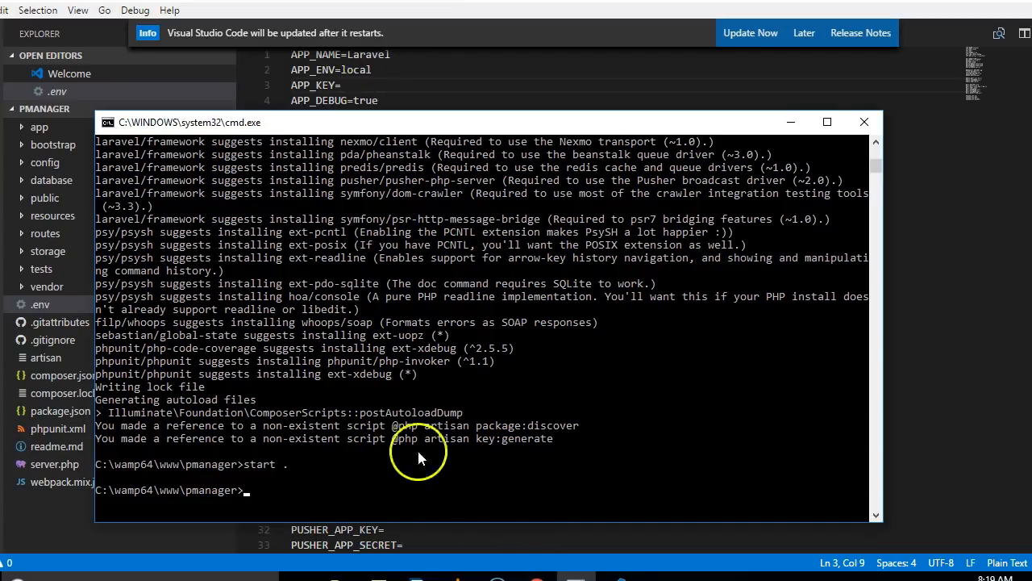
{"action": "mouse_move", "coordinate": [339, 452]}
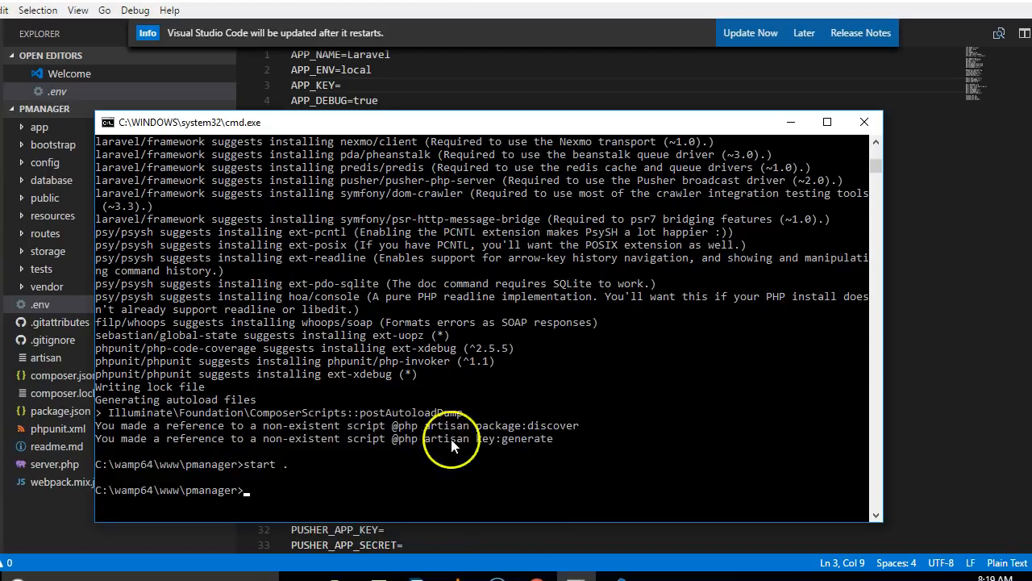
{"action": "mouse_move", "coordinate": [512, 446]}
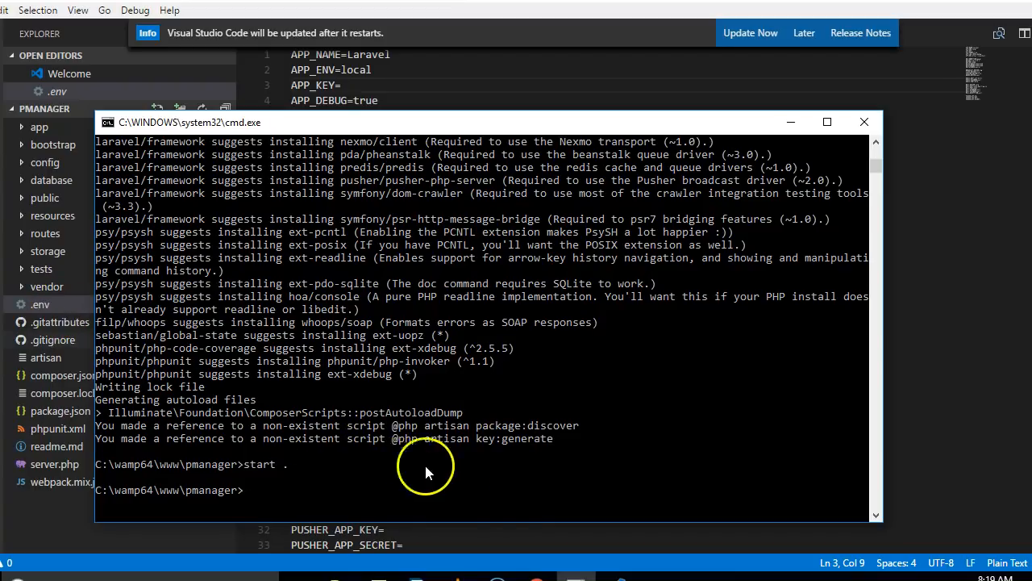
{"action": "mouse_move", "coordinate": [338, 509]}
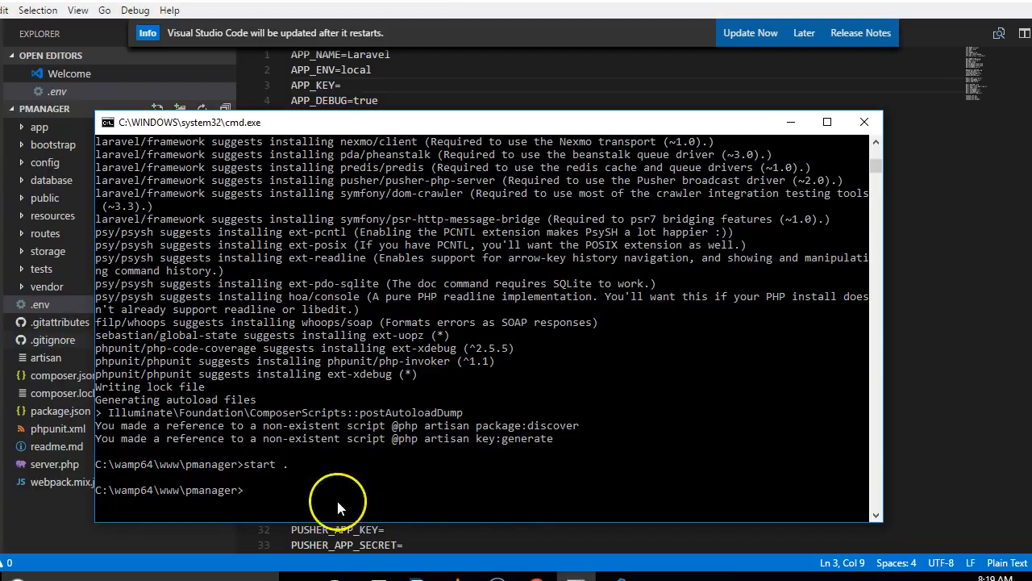
Step: Change directory into the inner pmanager project folder with cd pmanager
{"action": "type", "text": "cd pmanag"}
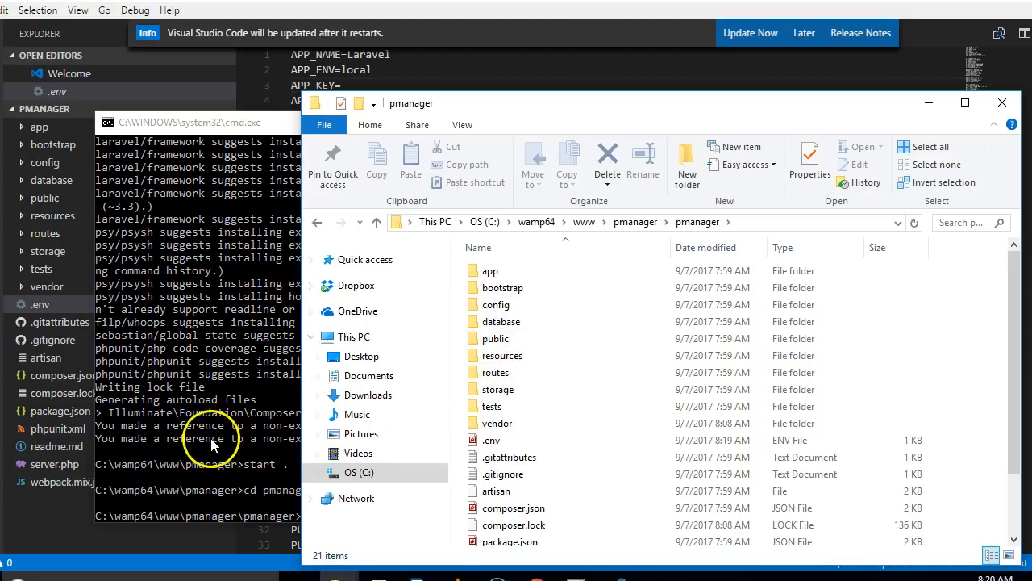
Step: Run php artisan key:generate to fill APP_KEY in .env with a base64 key
{"action": "left_click", "coordinate": [210, 438]}
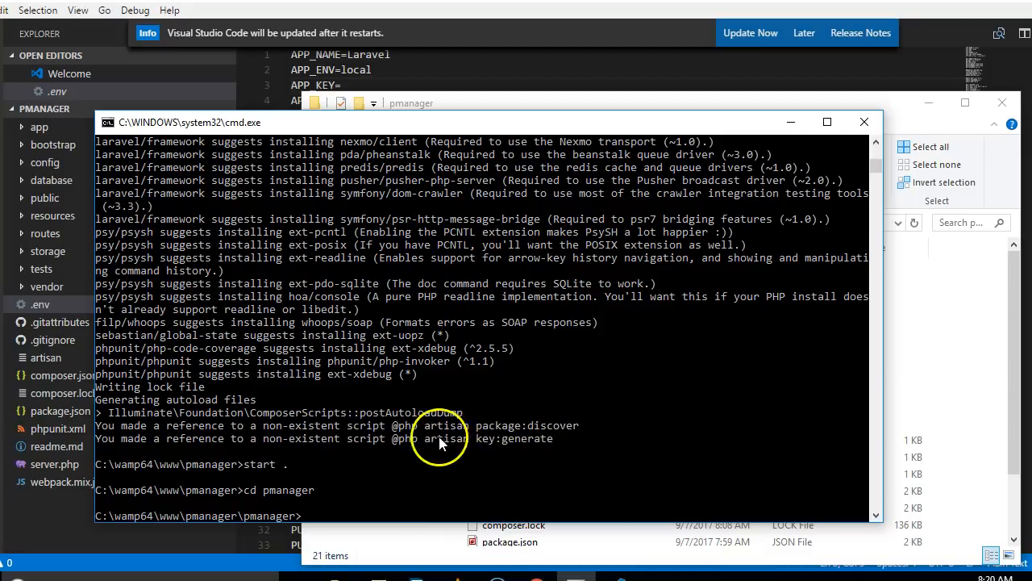
{"action": "type", "text": "pg"}
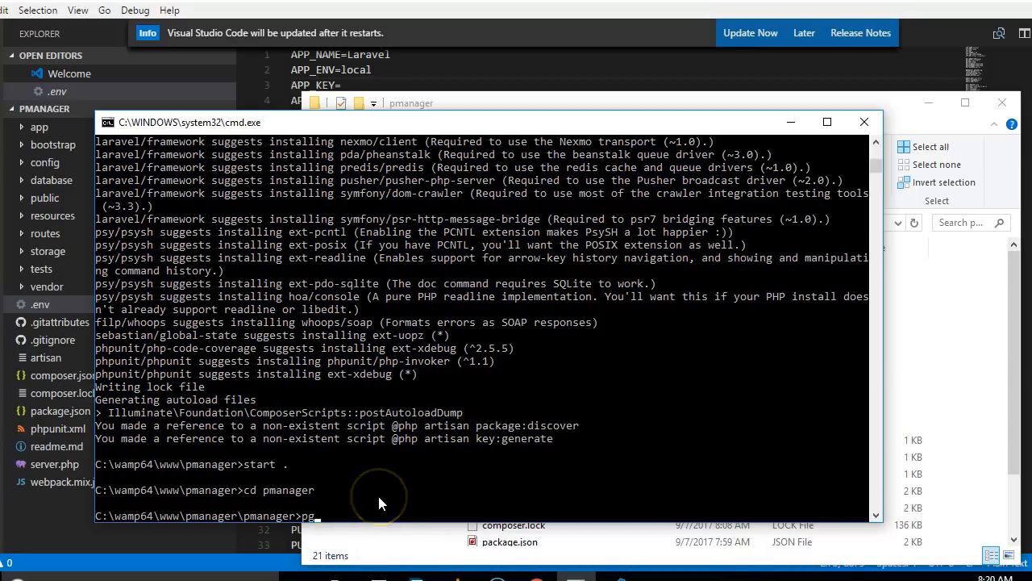
{"action": "type", "text": "php artisan key:generate"}
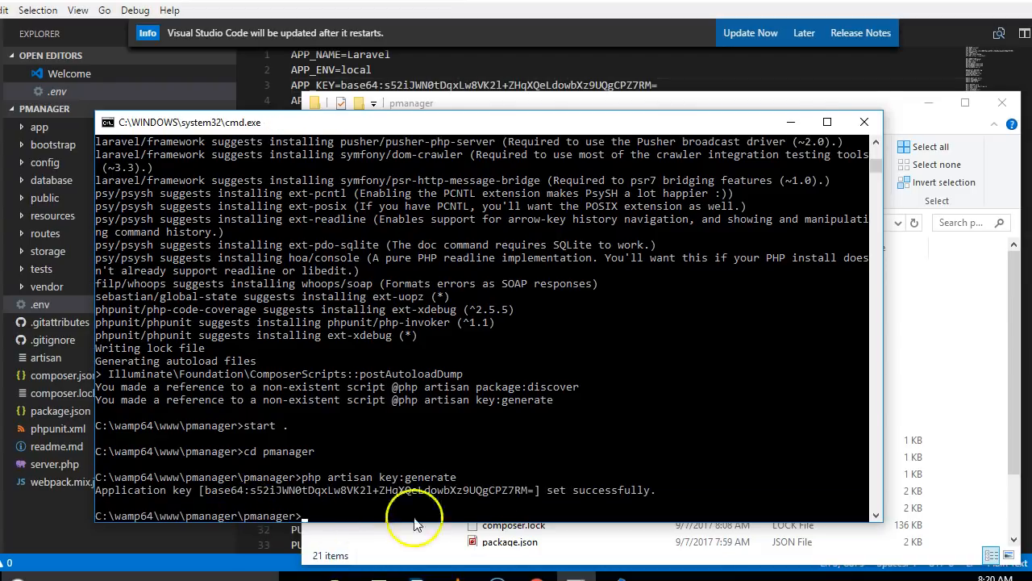
{"action": "mouse_move", "coordinate": [395, 504]}
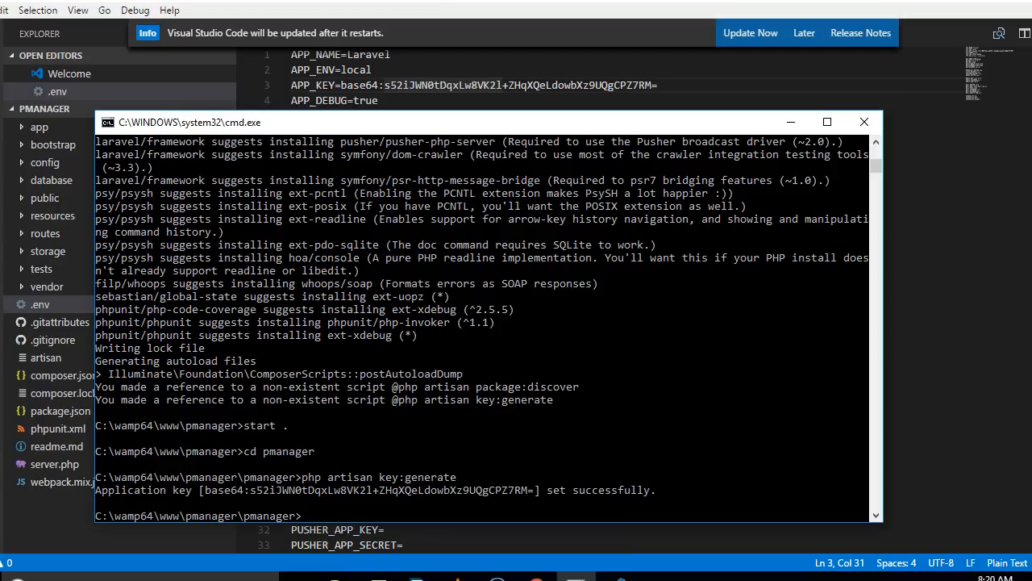
{"action": "mouse_move", "coordinate": [482, 423]}
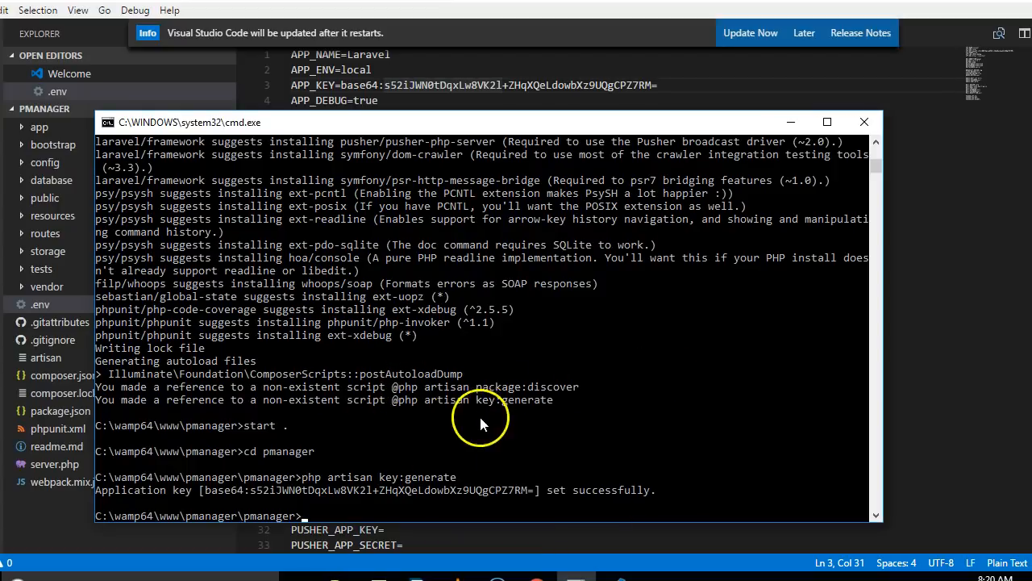
{"action": "mouse_move", "coordinate": [516, 413]}
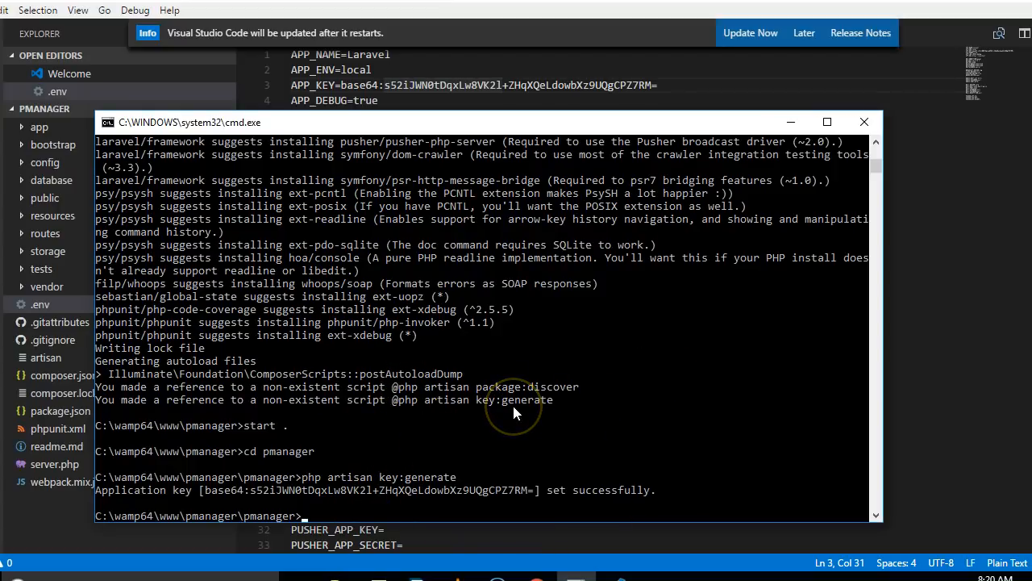
Step: Run php artisan package:discover, registering fideloper/proxy and laravel/tinker
{"action": "type", "text": "php artisan package:disc"}
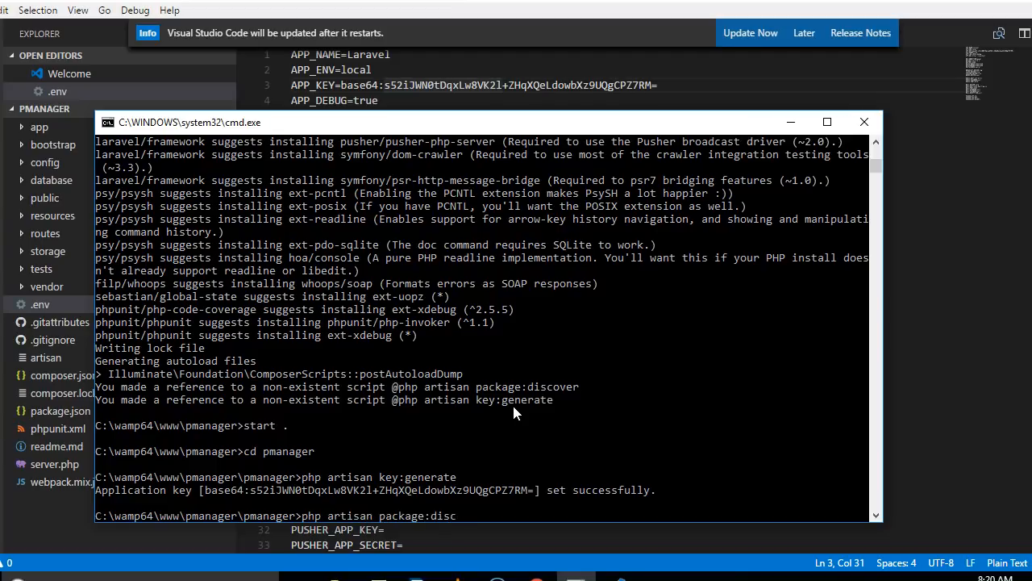
{"action": "key", "text": "Return"}
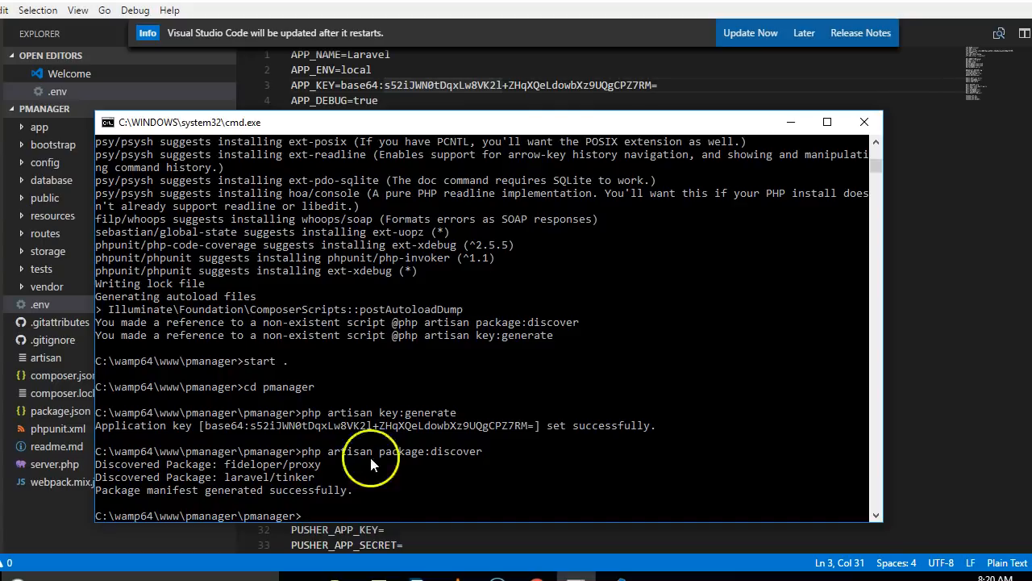
{"action": "mouse_move", "coordinate": [269, 497]}
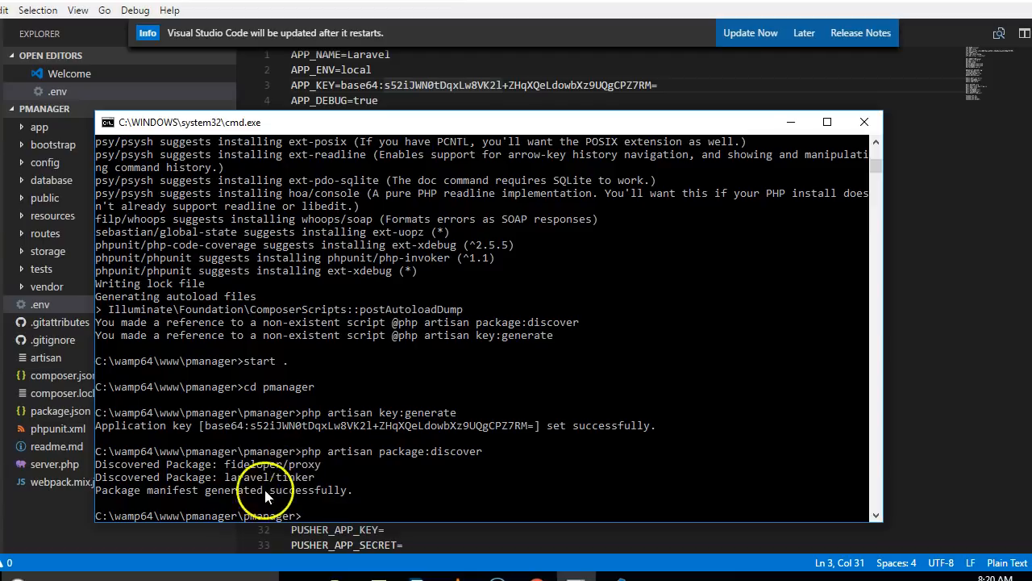
{"action": "mouse_move", "coordinate": [405, 454]}
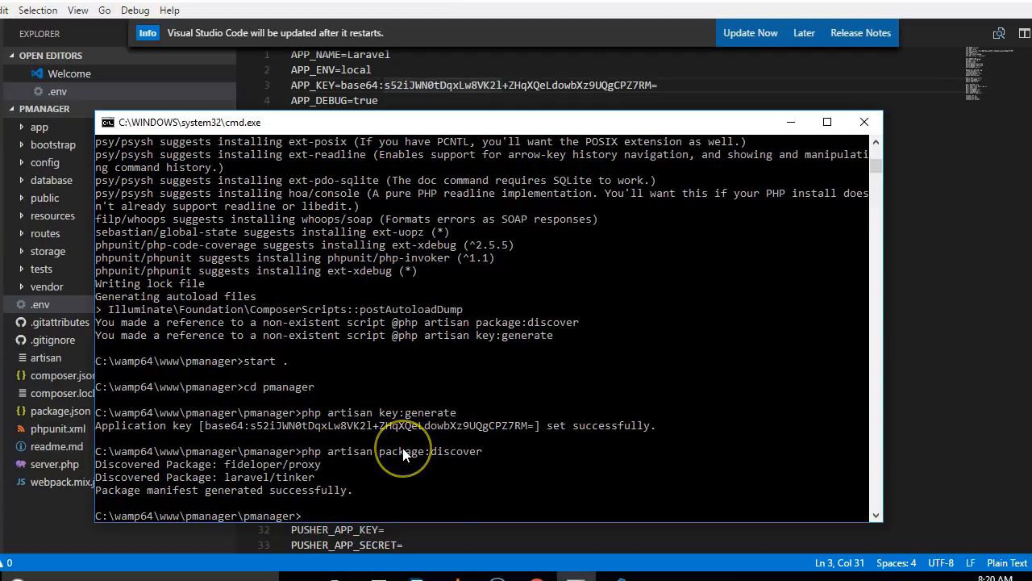
{"action": "type", "text": "php artisan key:generate"}
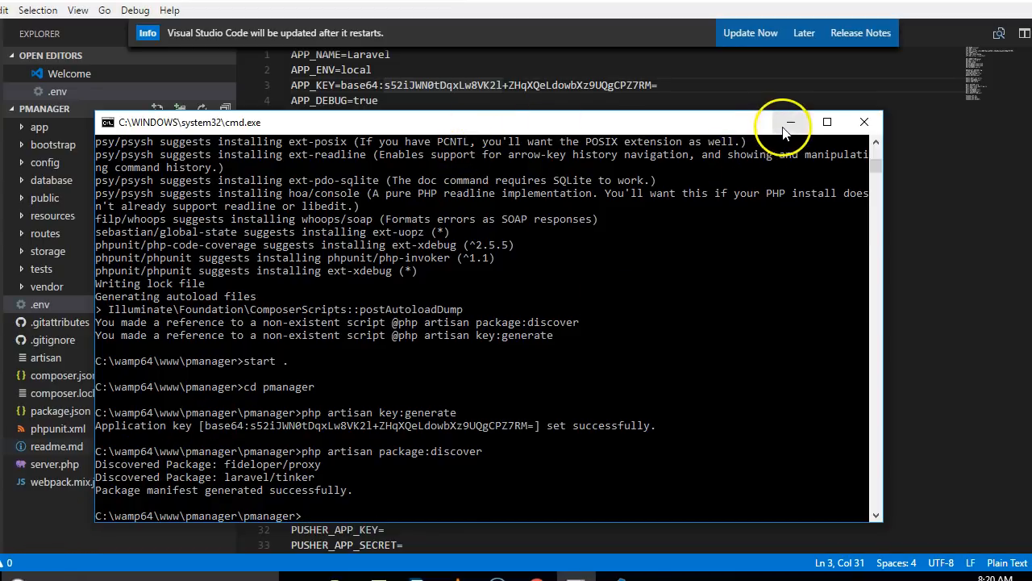
Step: Back in VS Code, replace homestead with pmanager on the DB_DATABASE line of .env
{"action": "left_click", "coordinate": [781, 122]}
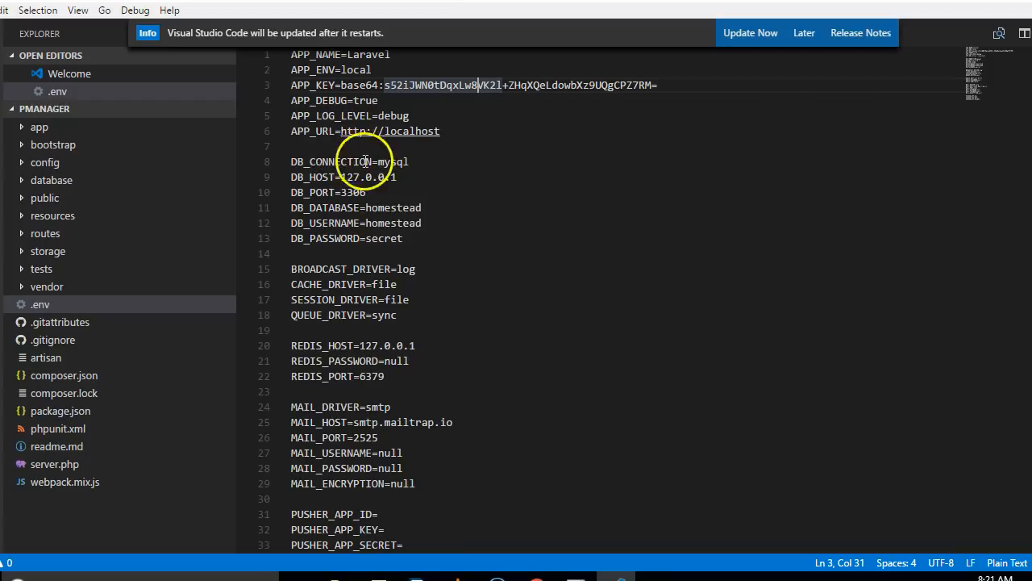
{"action": "mouse_move", "coordinate": [408, 234]}
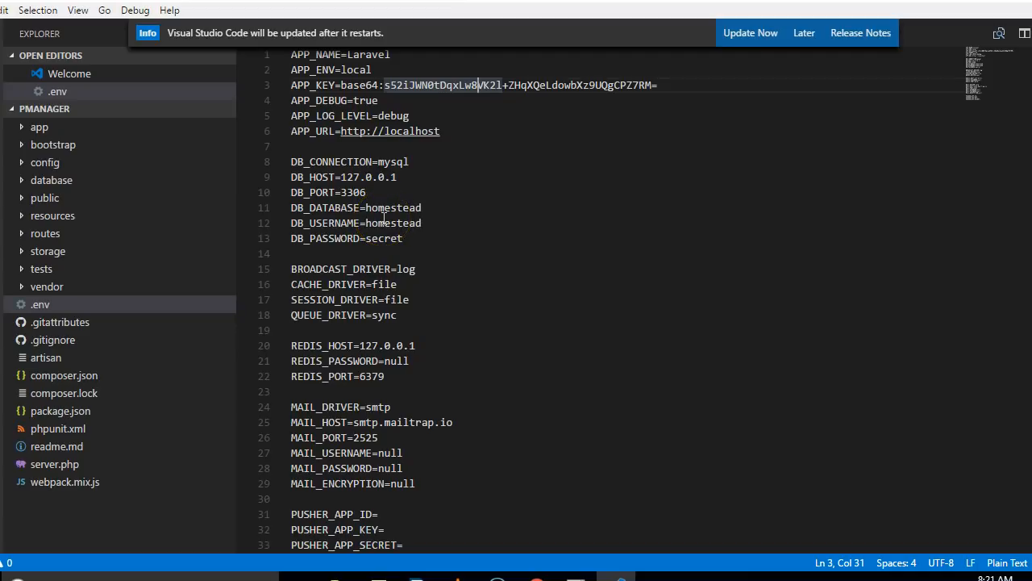
{"action": "double_click", "coordinate": [395, 207]}
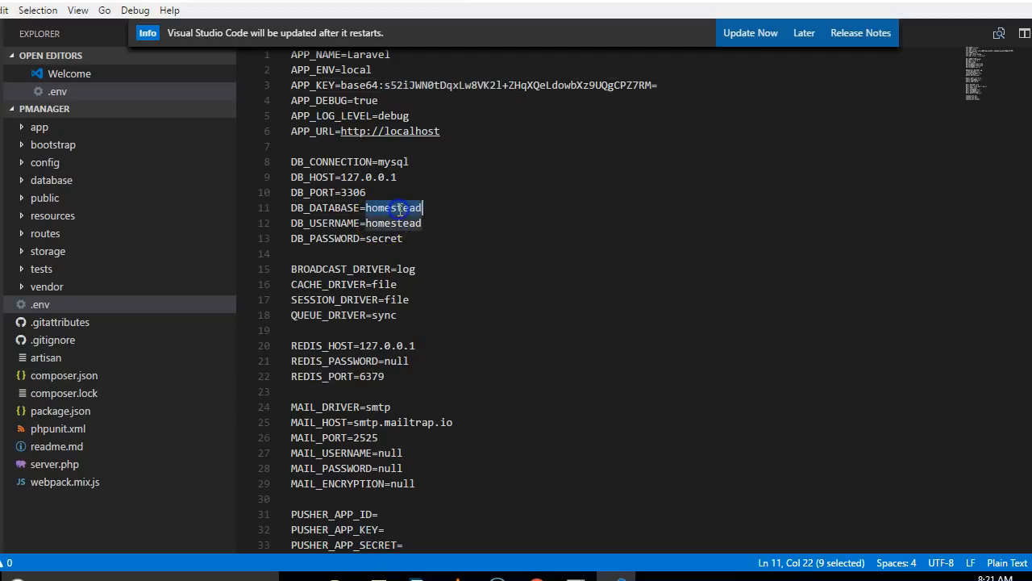
{"action": "type", "text": "pm"}
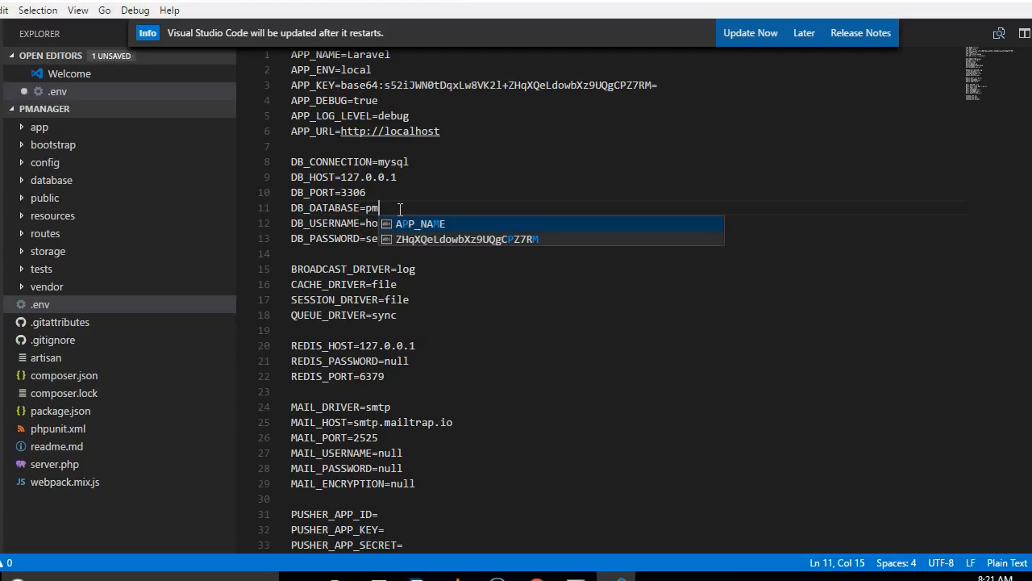
{"action": "type", "text": "anager"}
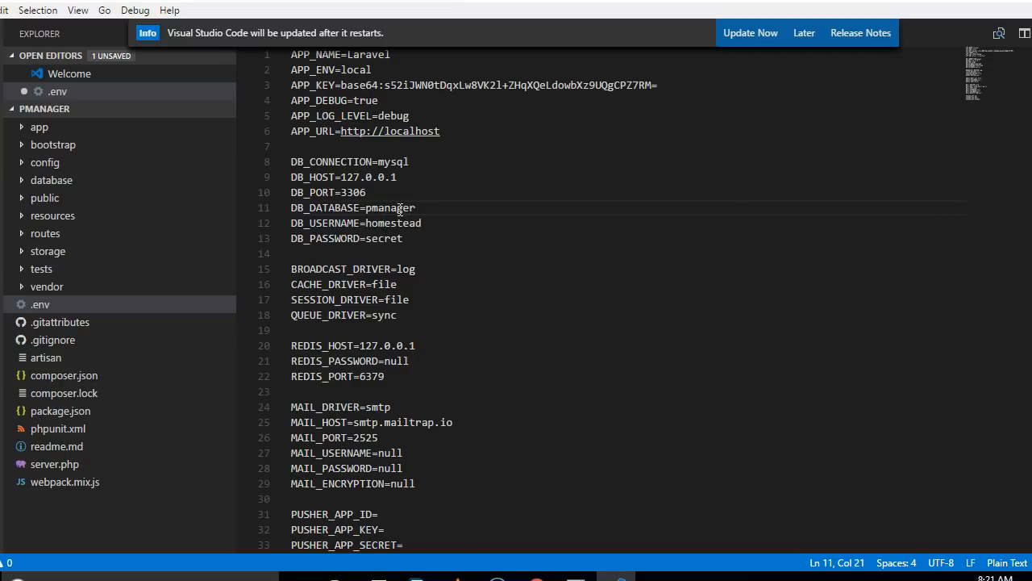